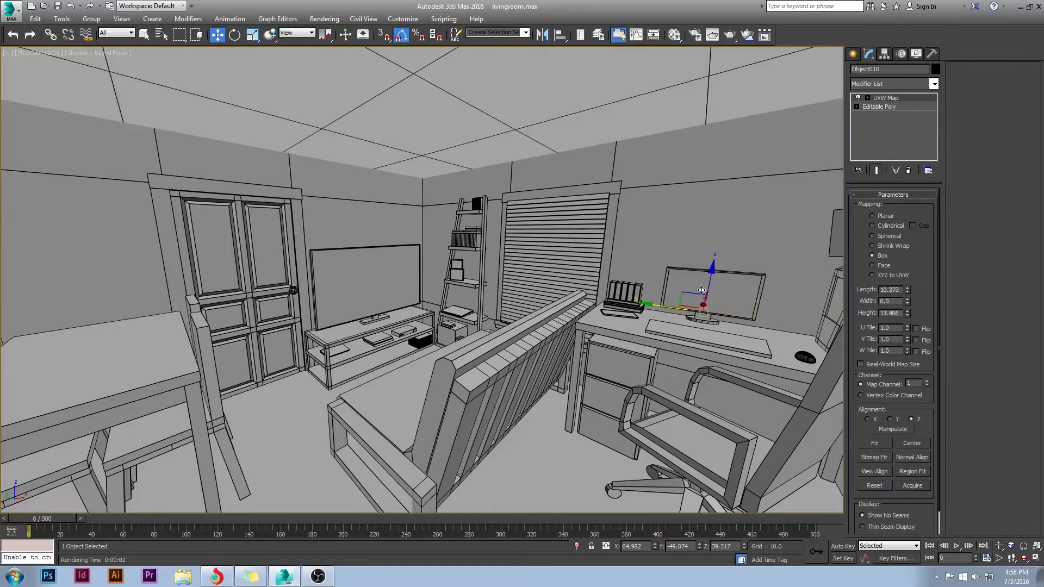
pyautogui.moveTo(163, 303)
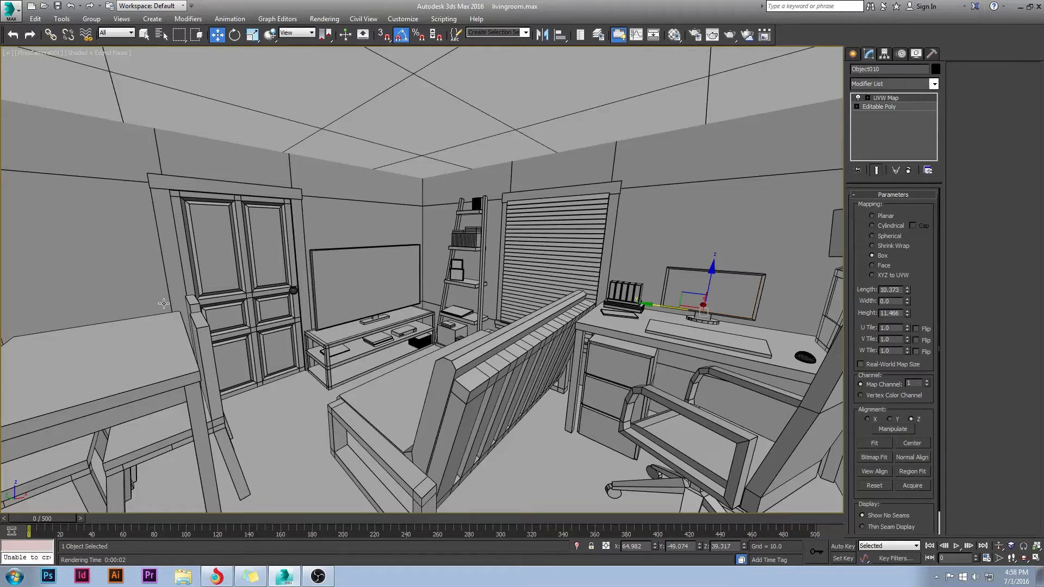
pyautogui.moveTo(600, 169)
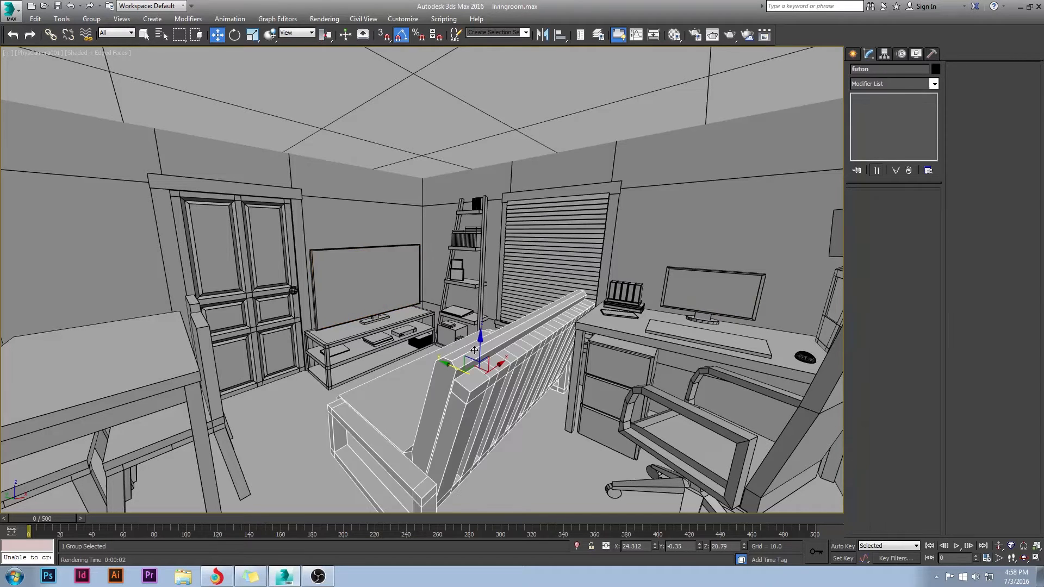
# - Select the TV screen and switch to a view from across the room toward PhysCamera001
pyautogui.click(350, 290)
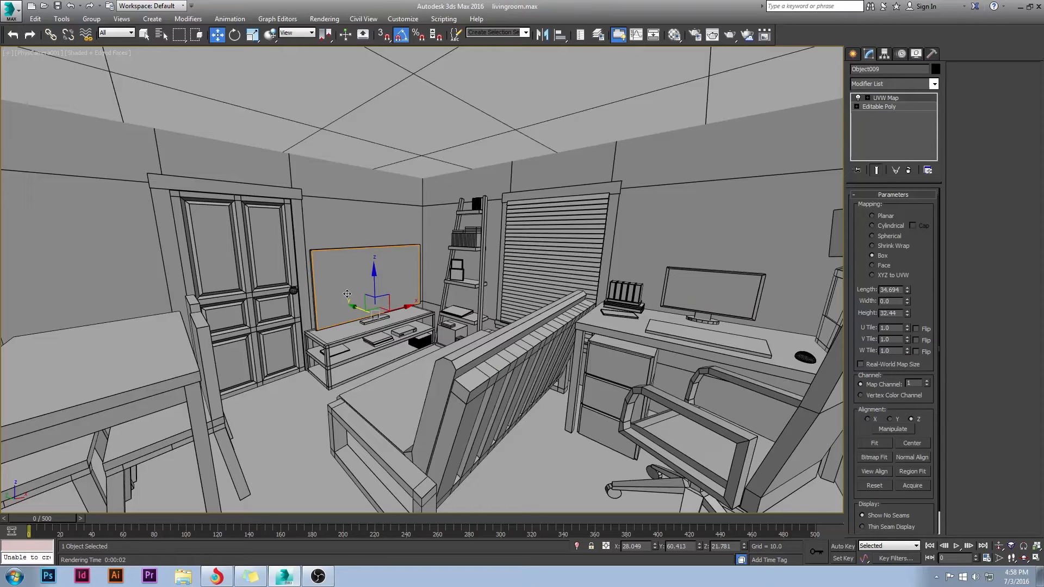
pyautogui.click(705, 292)
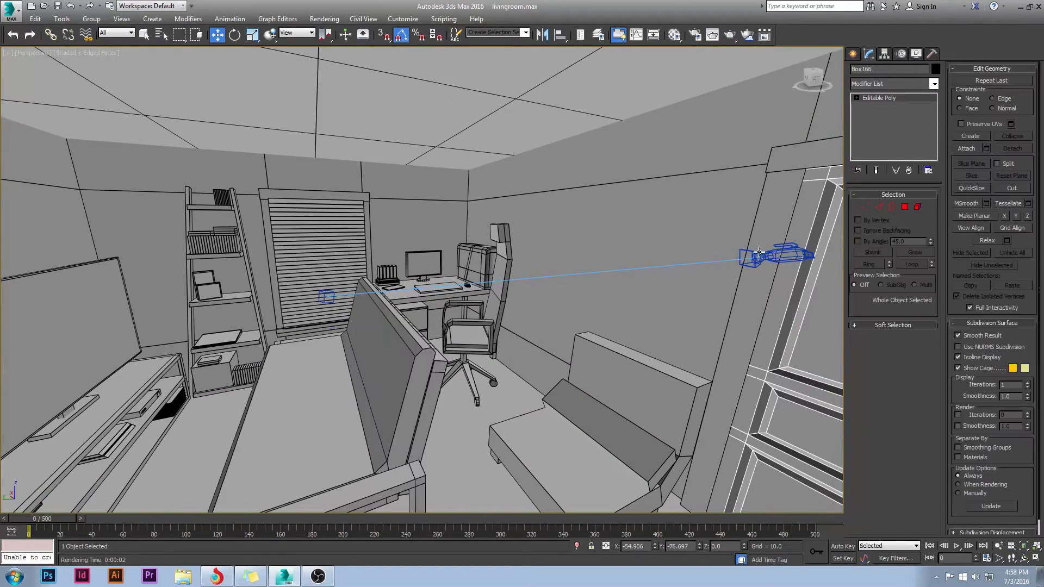
pyautogui.click(777, 255)
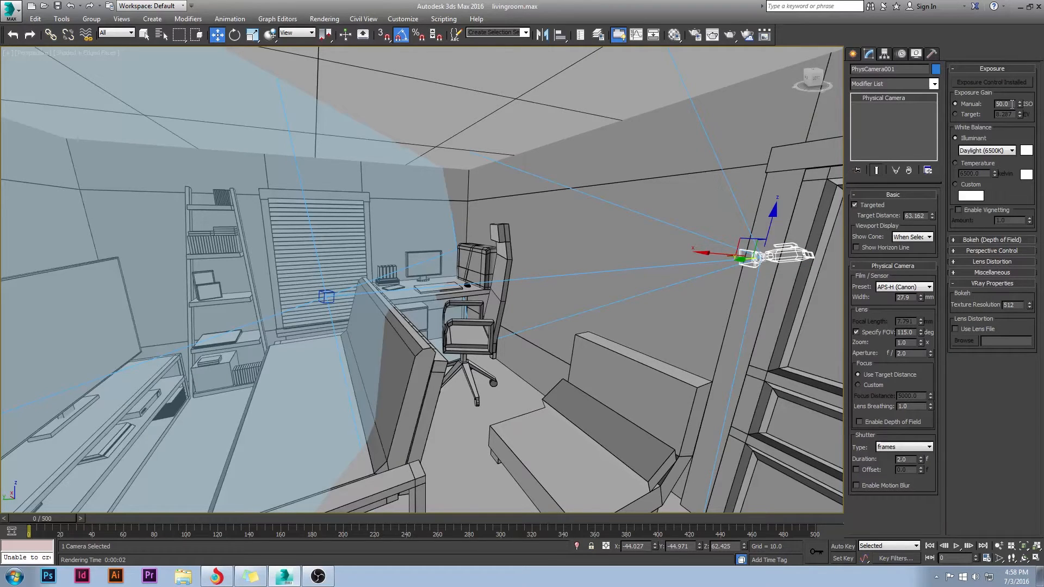
pyautogui.moveTo(897, 447)
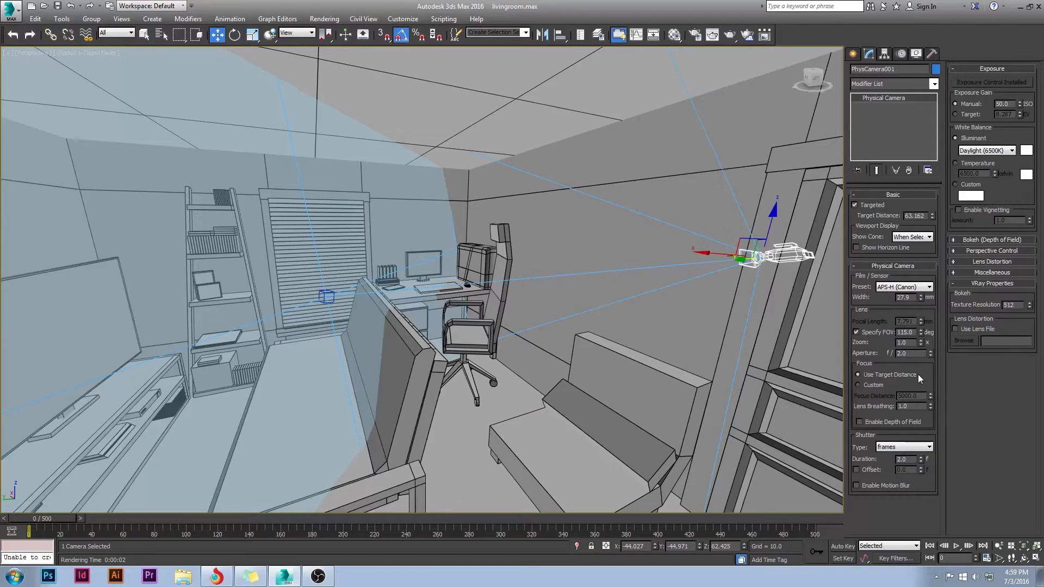
pyautogui.moveTo(915, 352)
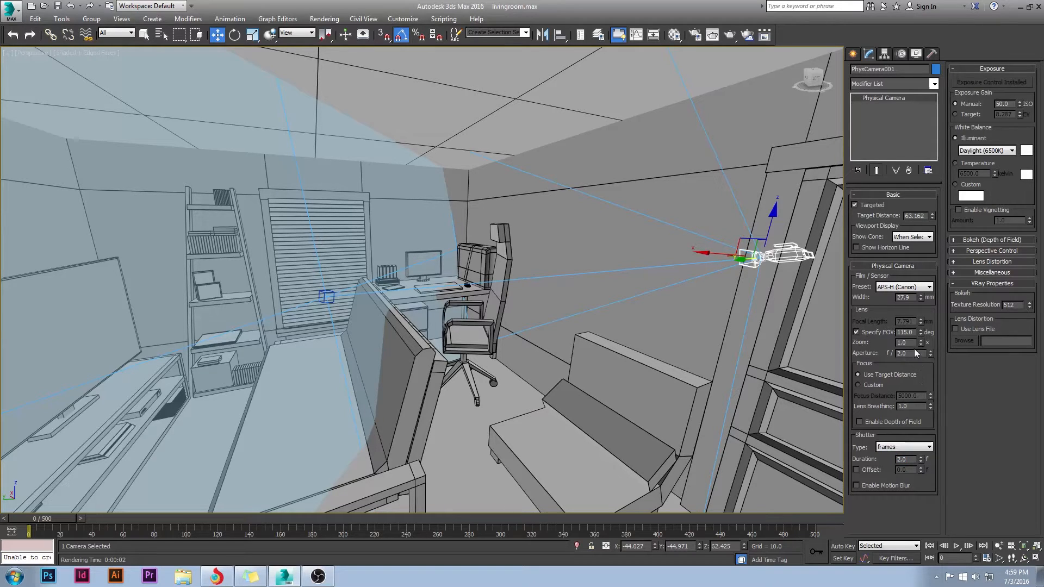
pyautogui.moveTo(770, 248)
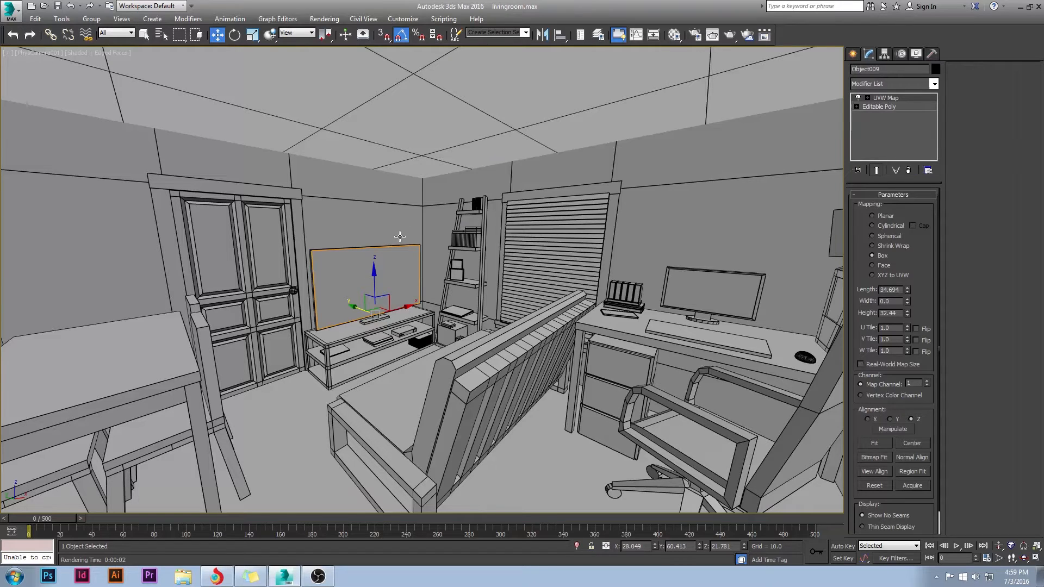
pyautogui.moveTo(374, 291)
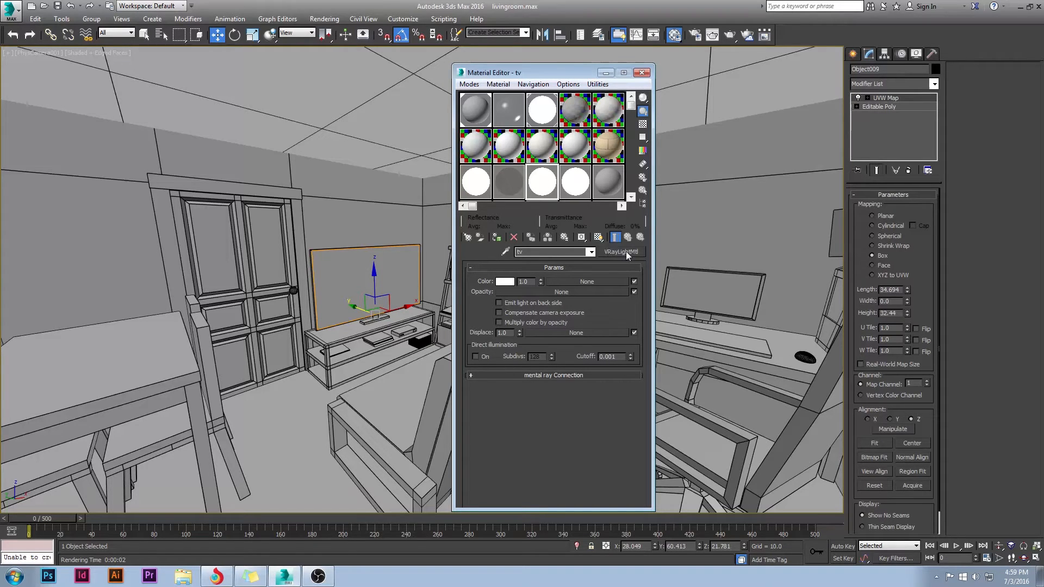
# - Give the 'tv' VRayLightMtl direct illumination at 128 subdivs and the minions trailer bitmap, shaded in viewport
pyautogui.click(622, 252)
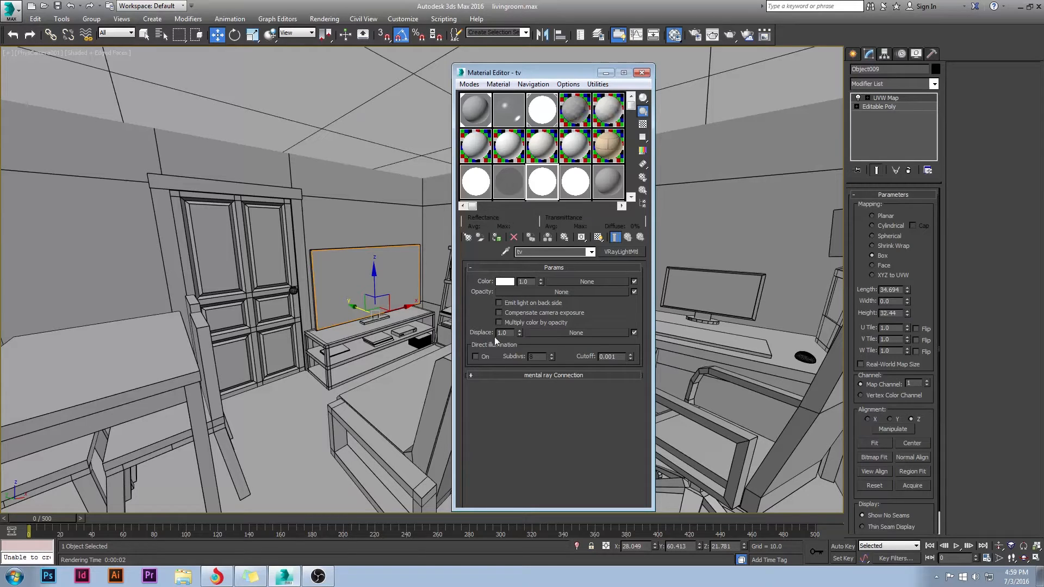
pyautogui.click(475, 356)
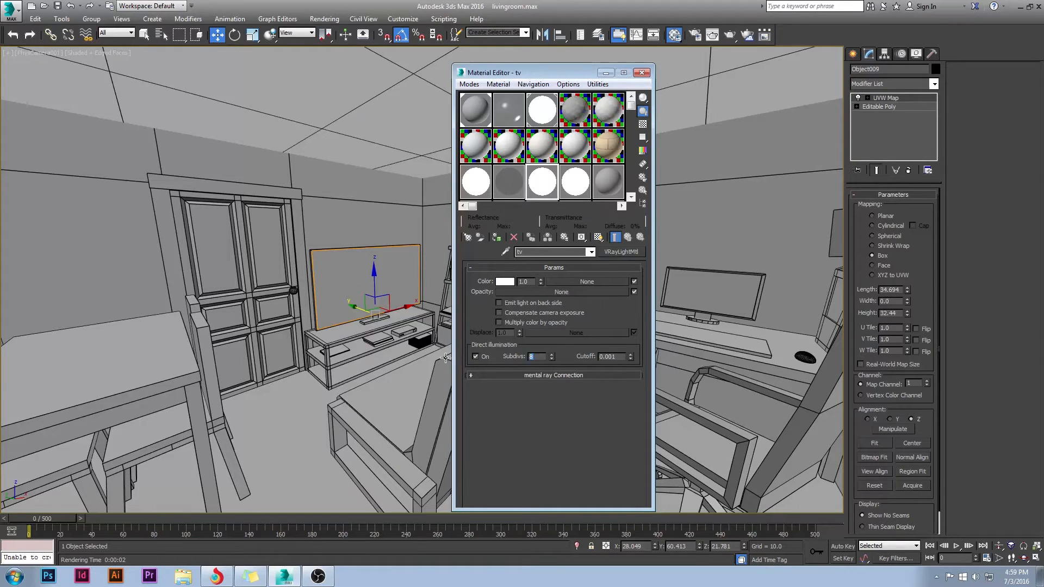
pyautogui.write('128')
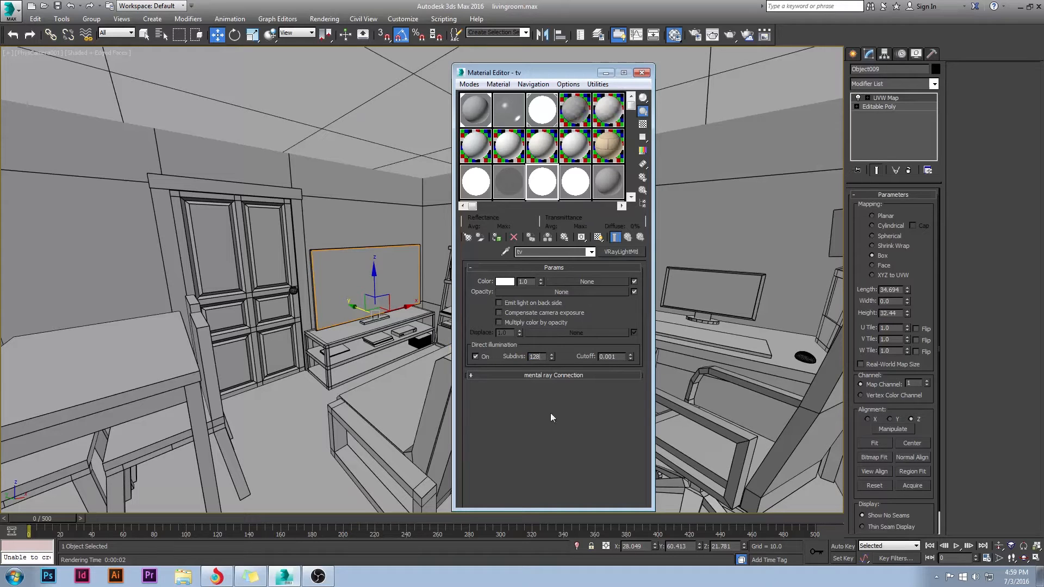
pyautogui.moveTo(561, 421)
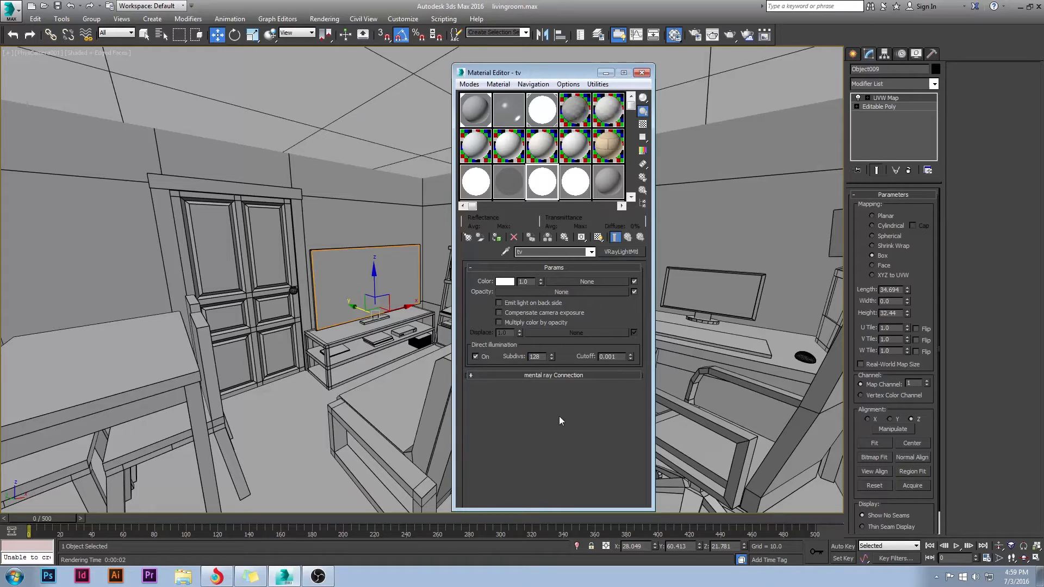
pyautogui.moveTo(543, 376)
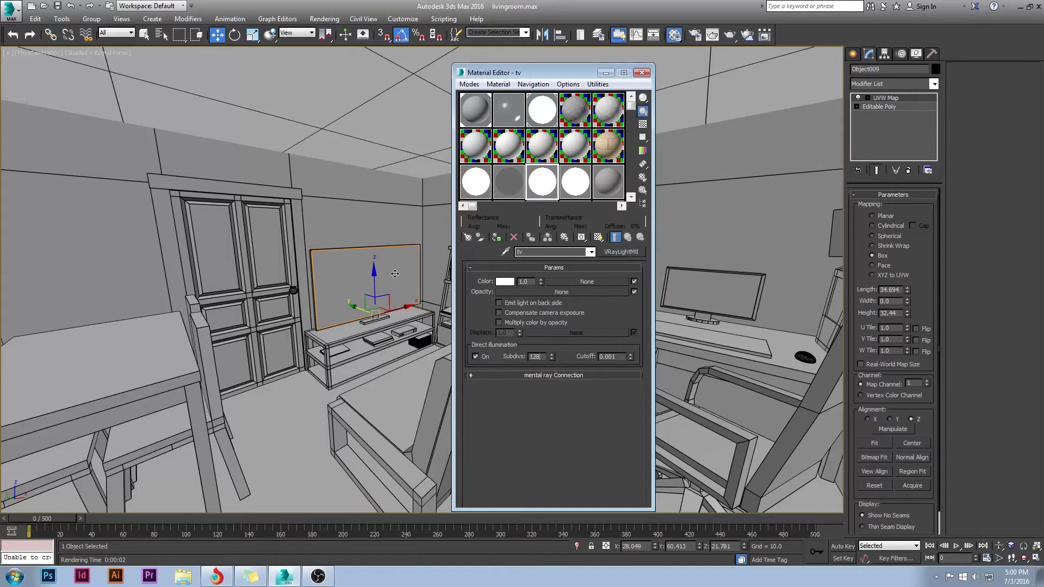
pyautogui.click(634, 281)
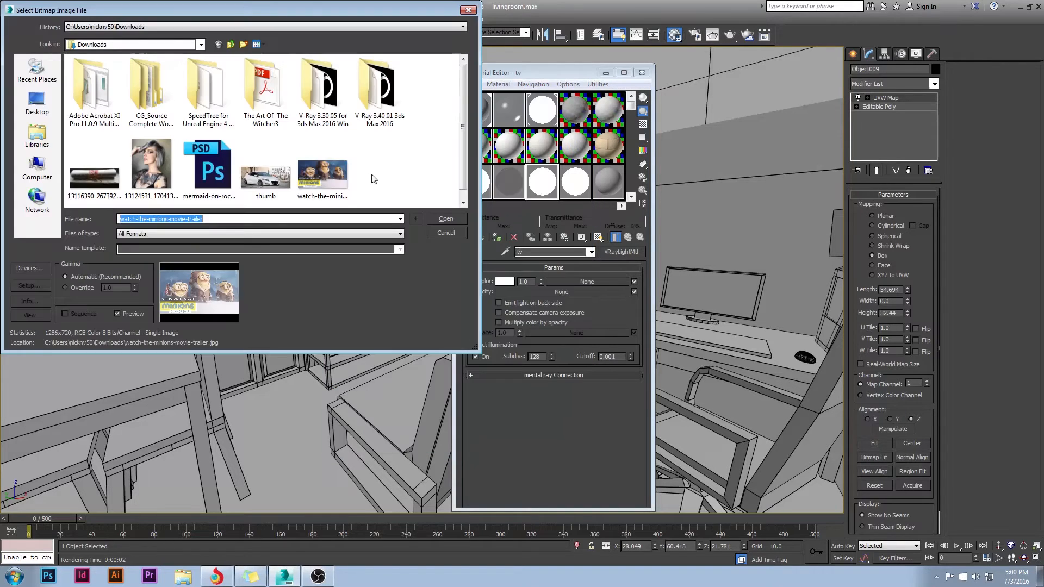
pyautogui.click(446, 218)
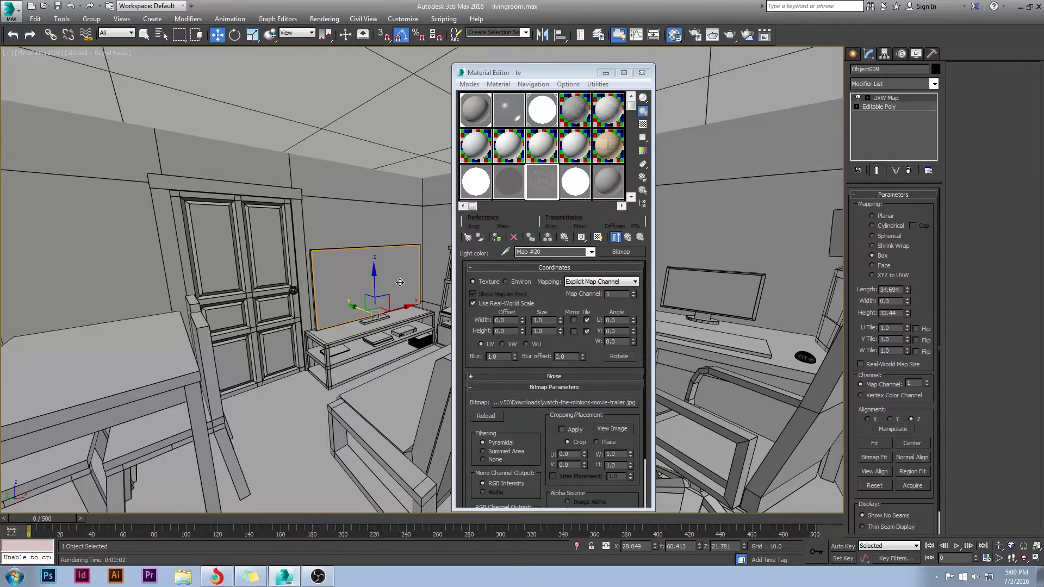
pyautogui.click(598, 237)
pyautogui.write('tv')
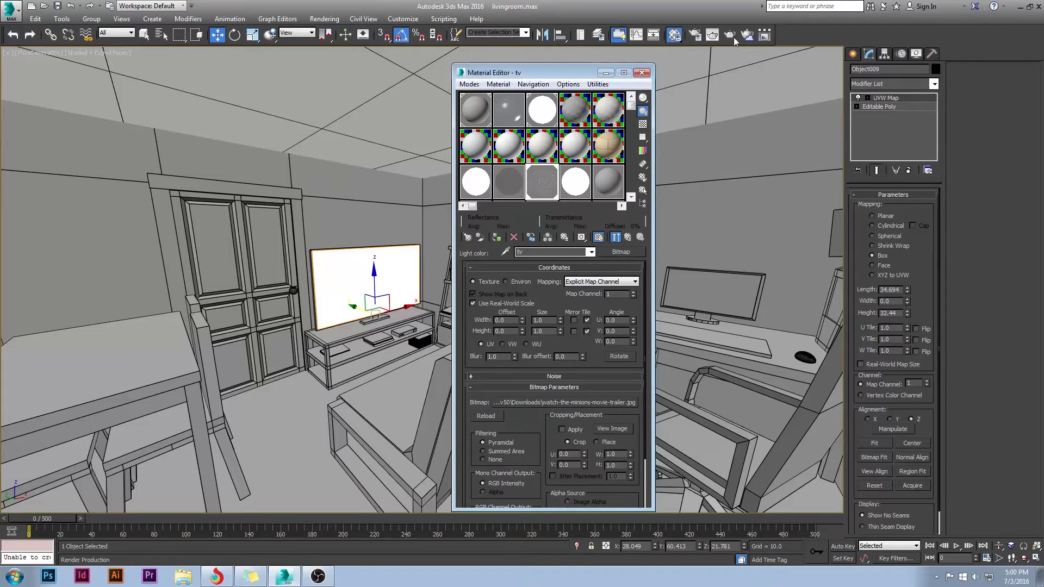
# - Test-render the living room to check the glowing TV screen
pyautogui.click(729, 34)
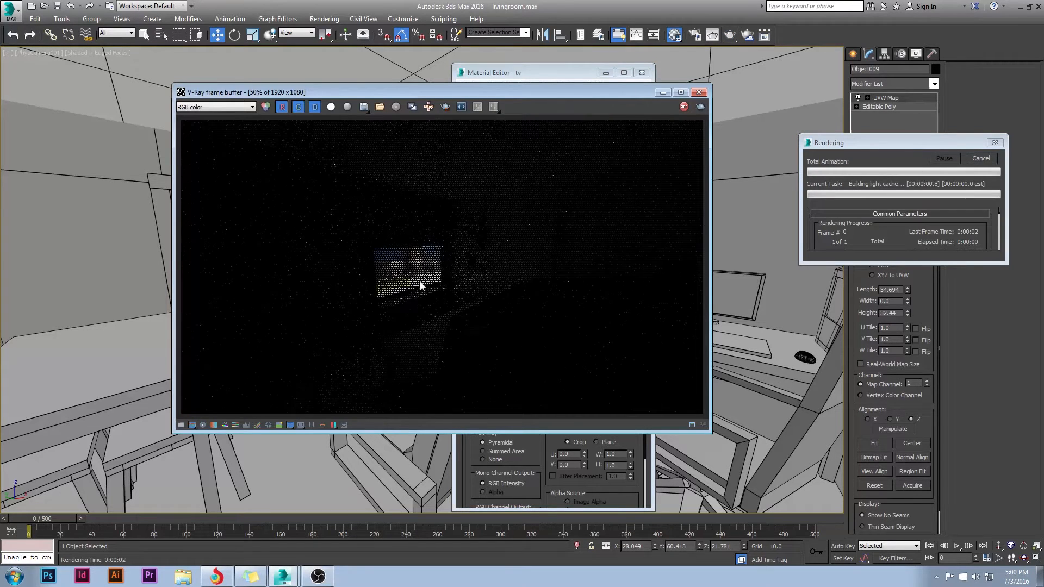
pyautogui.moveTo(508, 286)
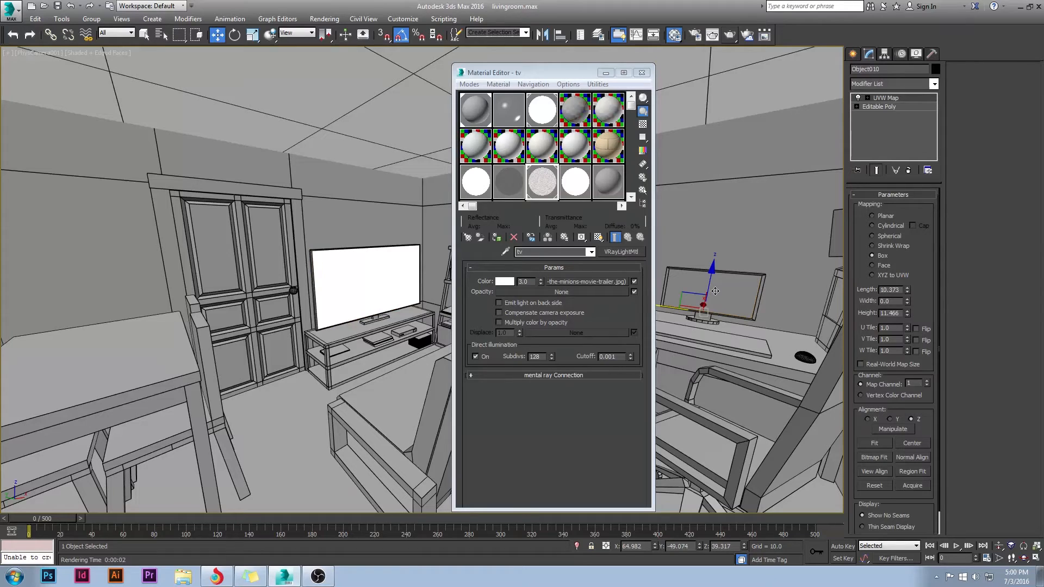
pyautogui.moveTo(575, 187)
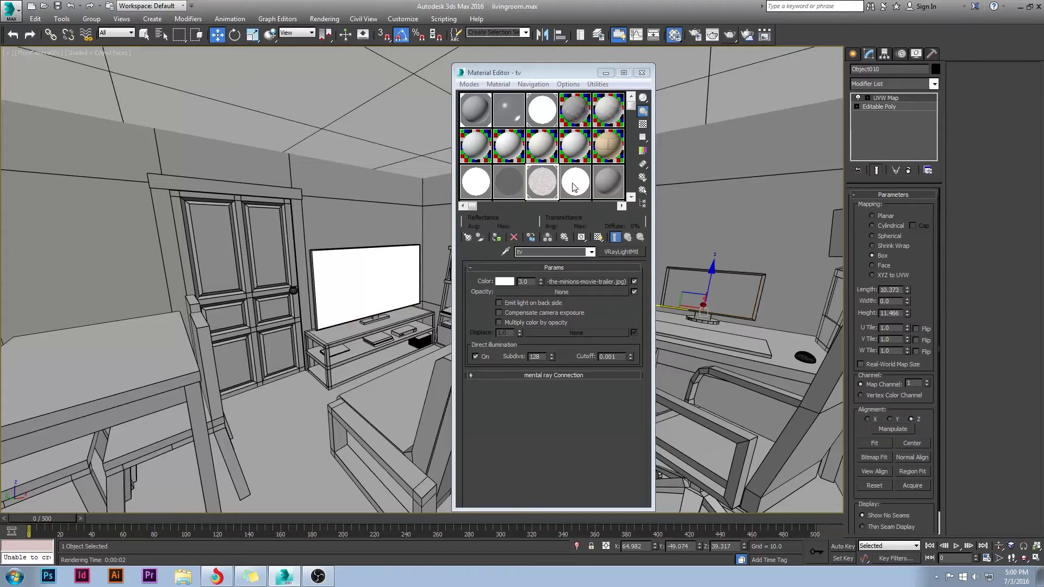
# - Create a second VRayLightMtl for the monitor with direct illumination and the thumb.jpg image
pyautogui.click(574, 182)
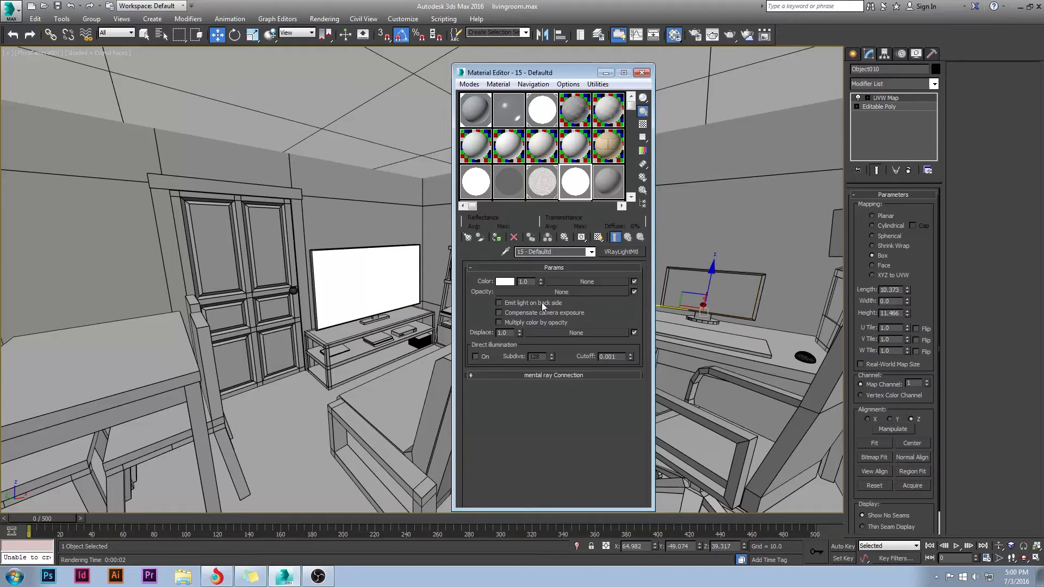
pyautogui.click(475, 357)
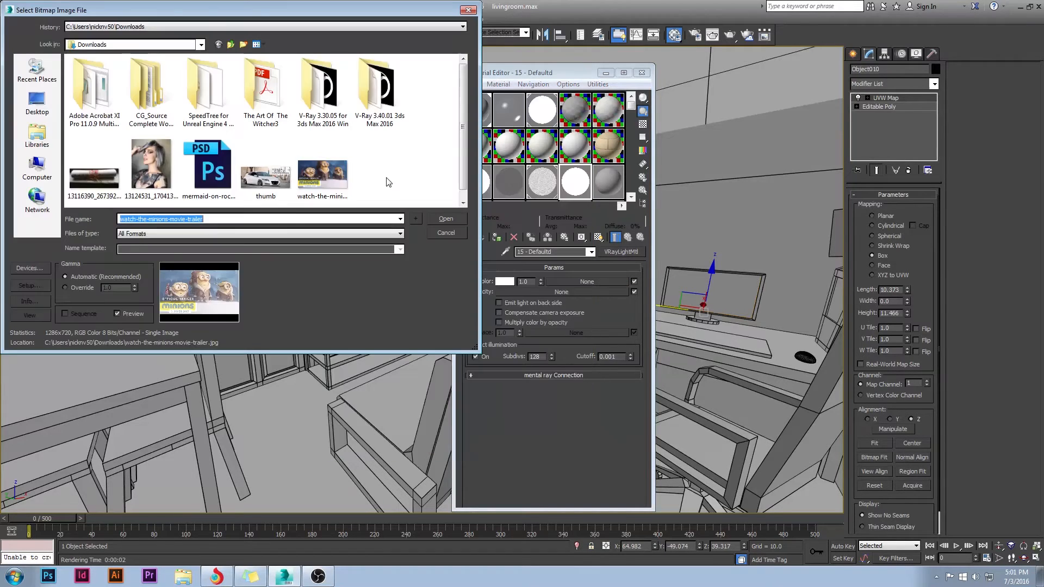
pyautogui.click(446, 219)
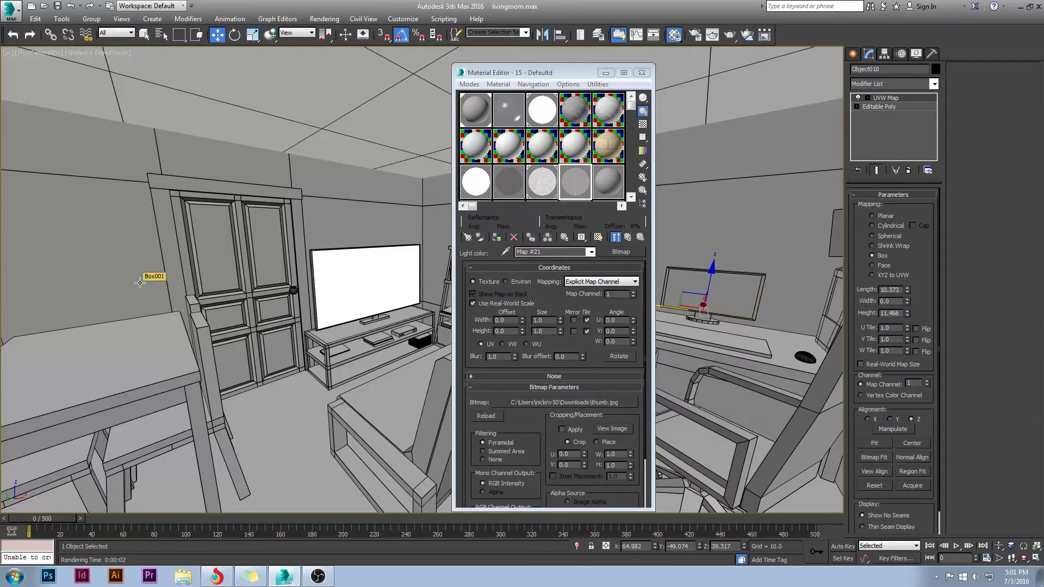
pyautogui.moveTo(580, 157)
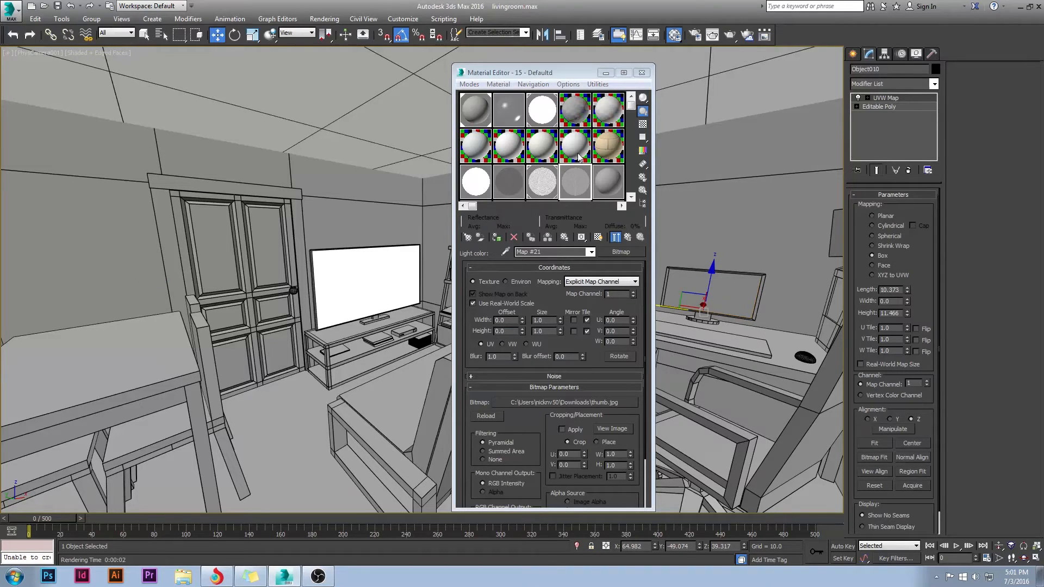
pyautogui.moveTo(718, 291)
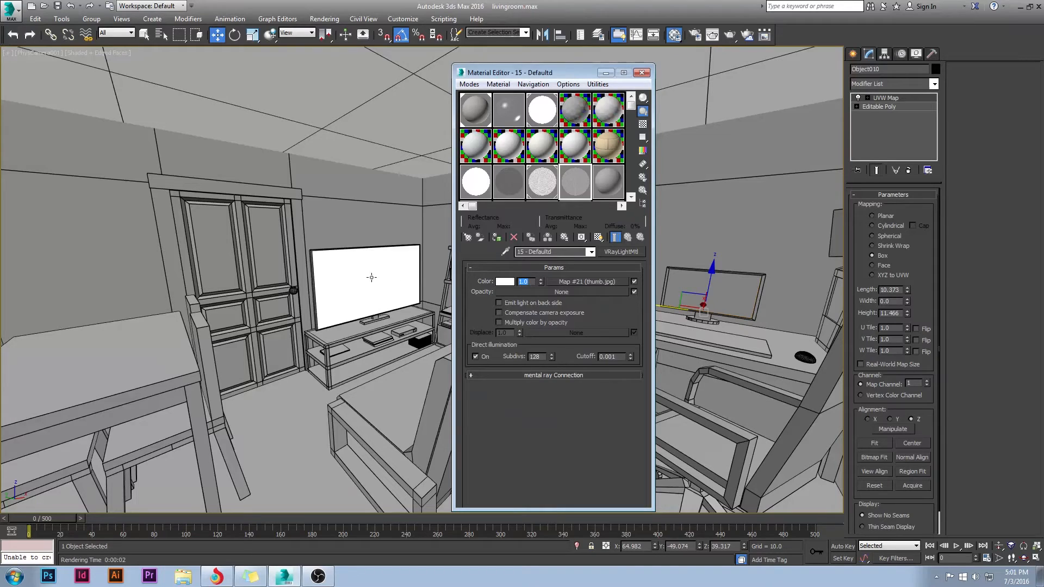
pyautogui.moveTo(372, 277)
pyautogui.write('0.4')
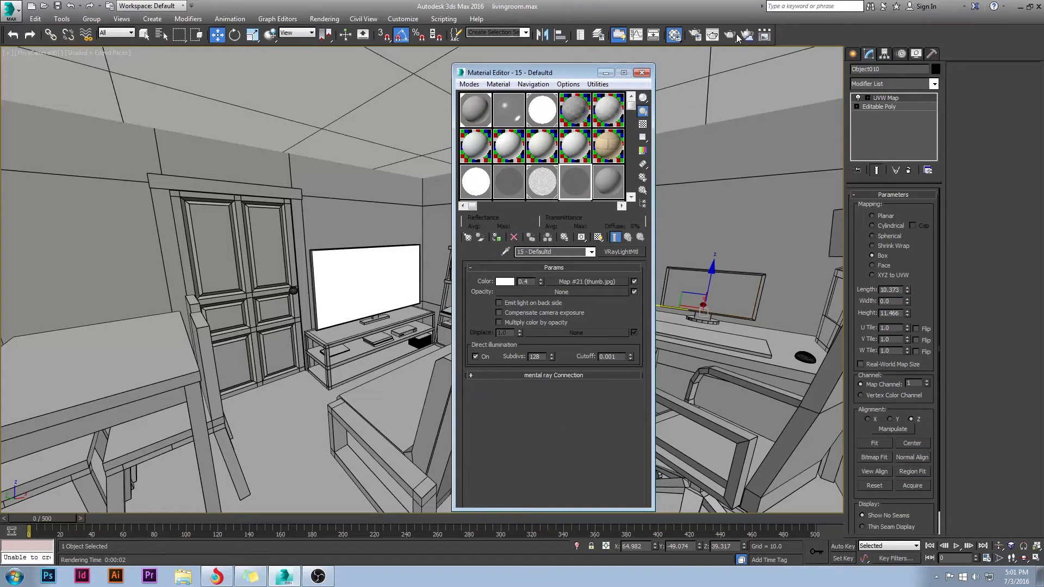
# - Assign the screen light material to the desk monitor and test-render both glowing screens
pyautogui.click(730, 34)
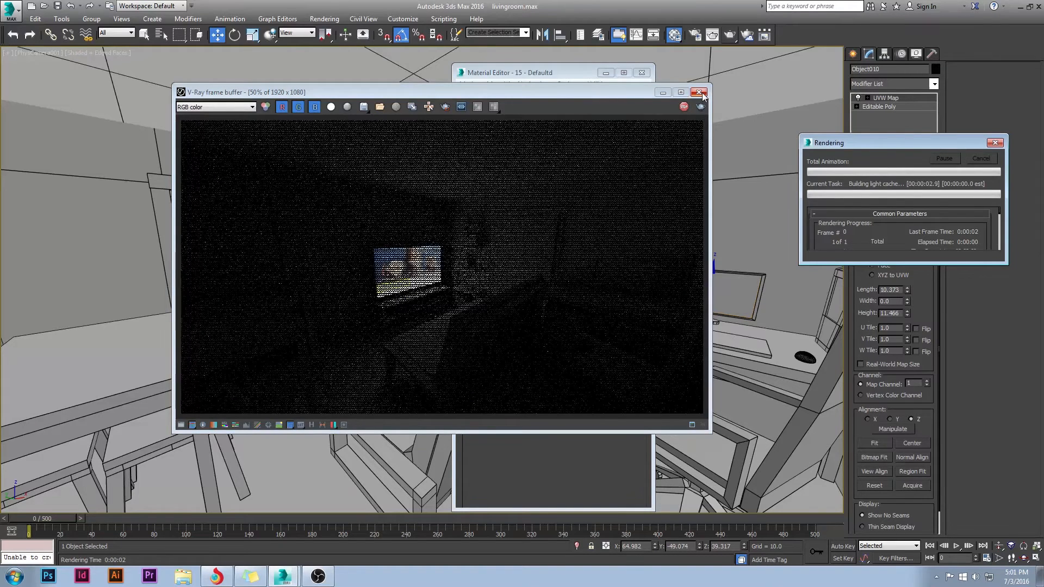
pyautogui.click(699, 93)
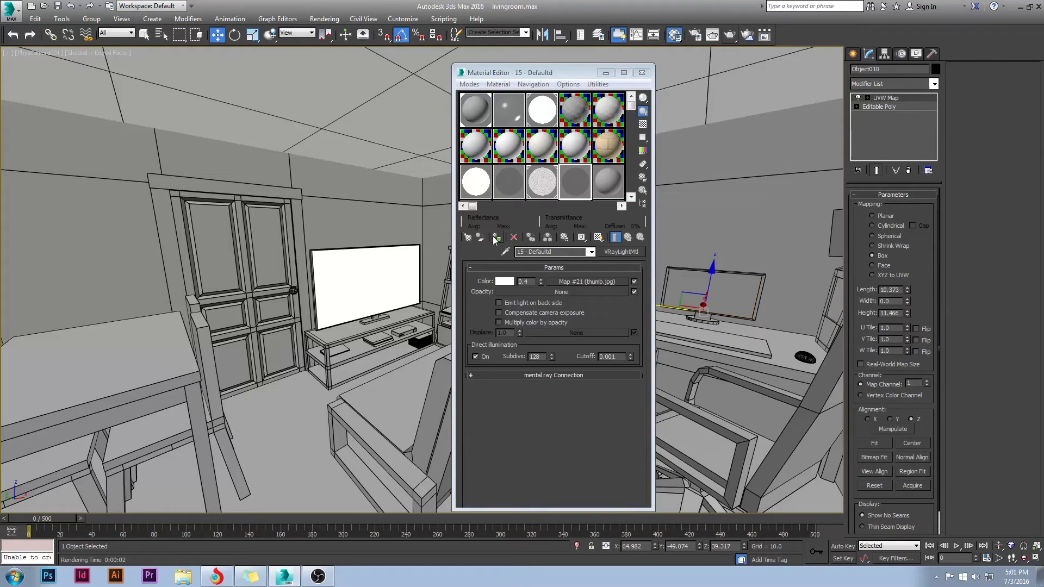
pyautogui.click(747, 35)
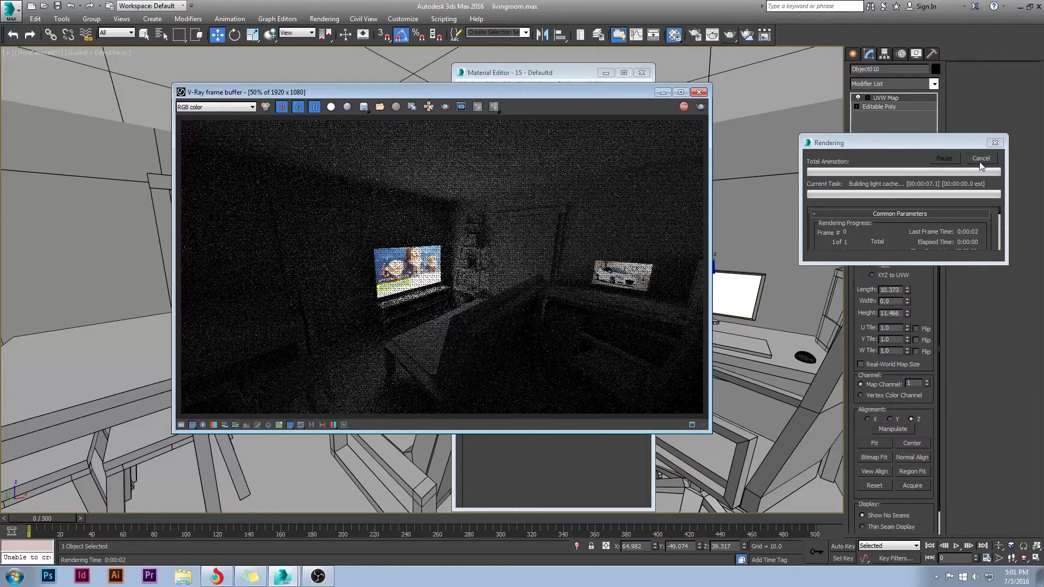
pyautogui.click(980, 158)
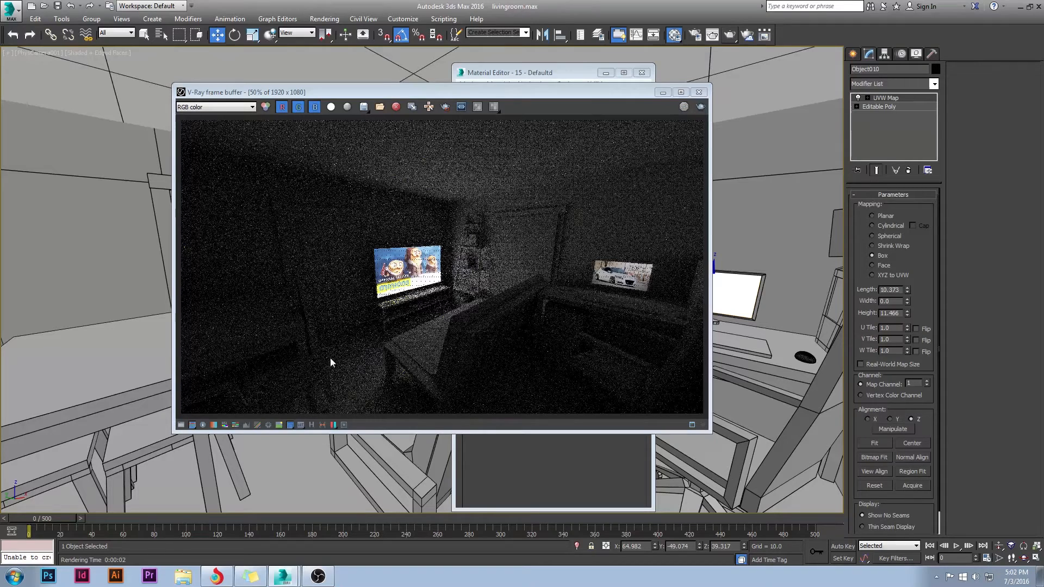
pyautogui.moveTo(344, 370)
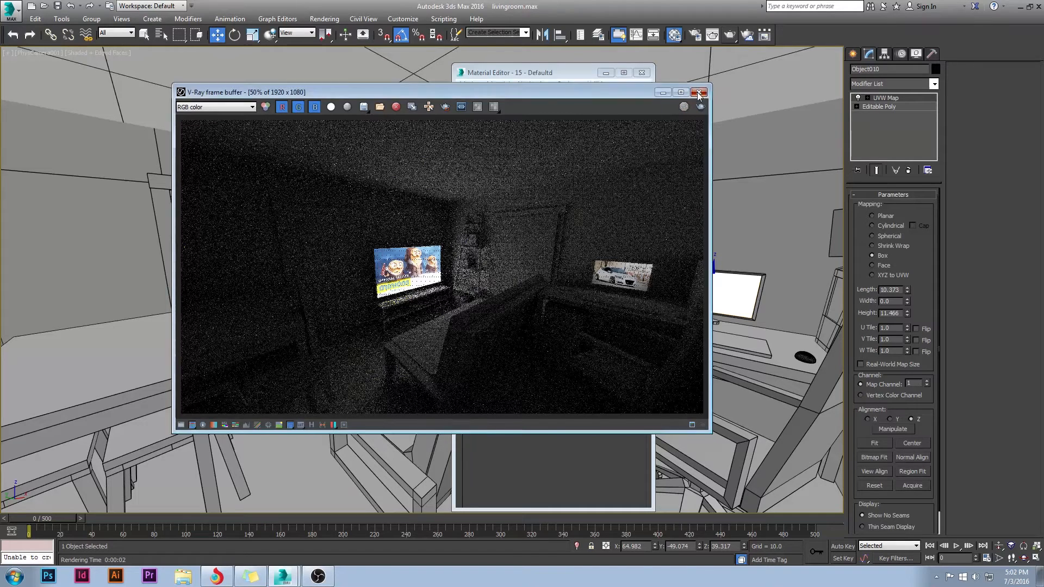
pyautogui.click(698, 92)
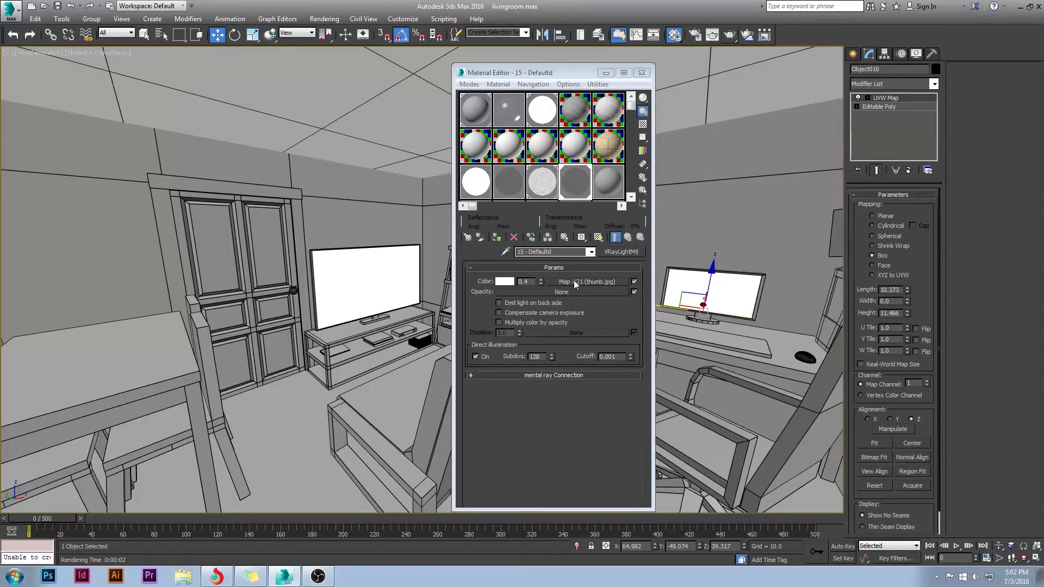
pyautogui.moveTo(428, 158)
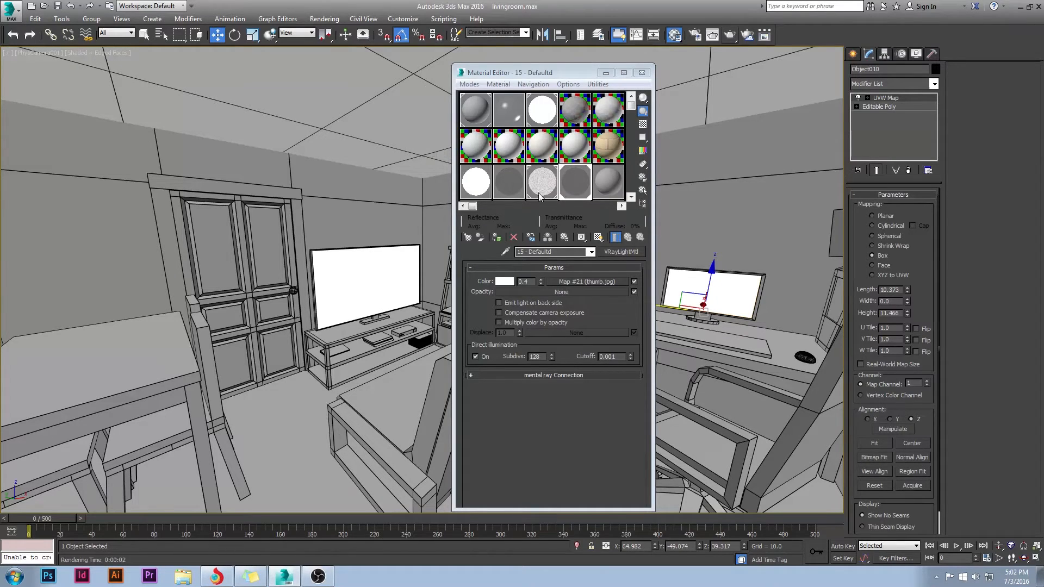
pyautogui.moveTo(136, 392)
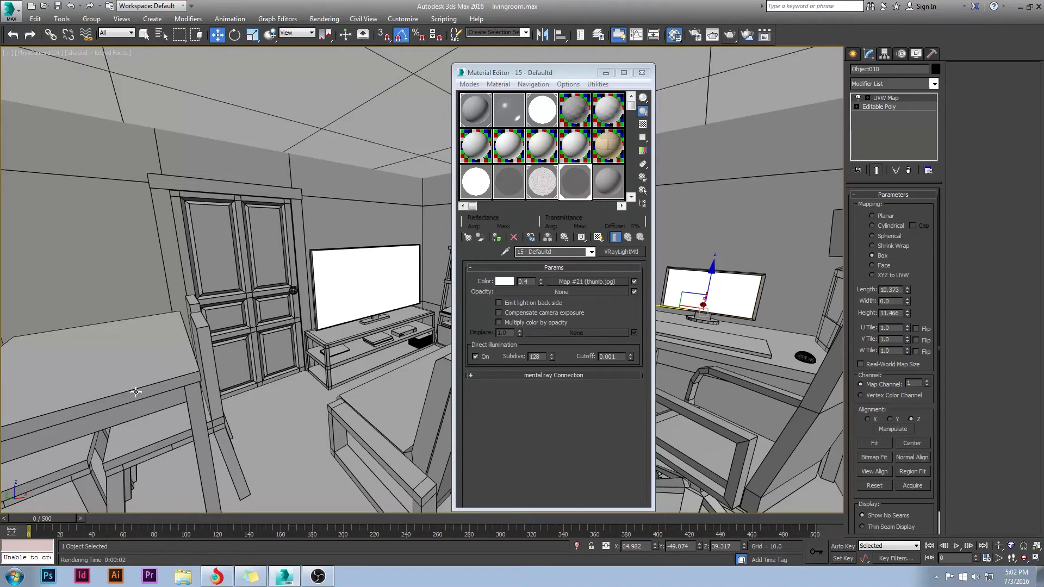
pyautogui.moveTo(222, 320)
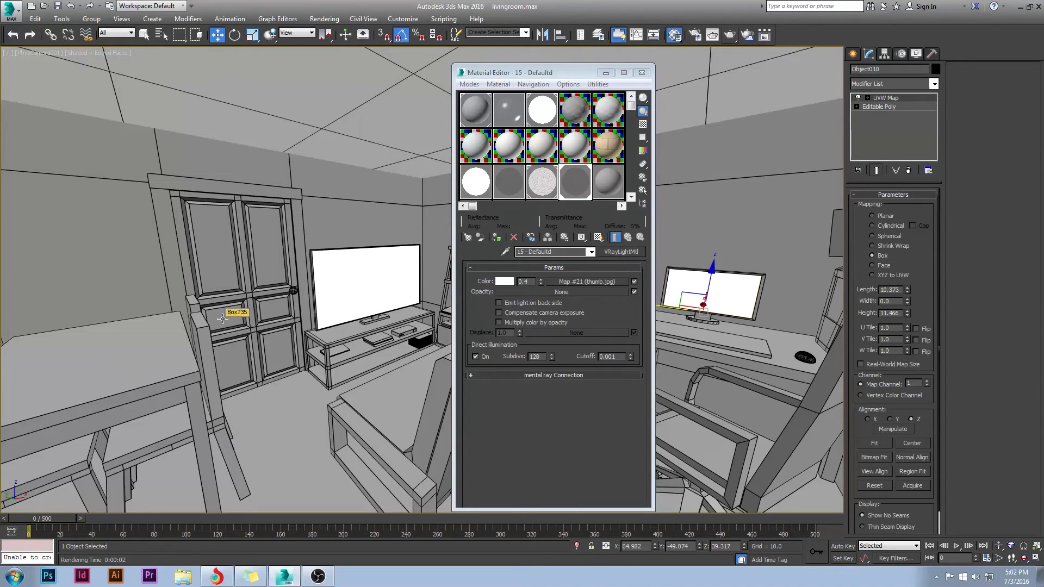
pyautogui.moveTo(361, 282)
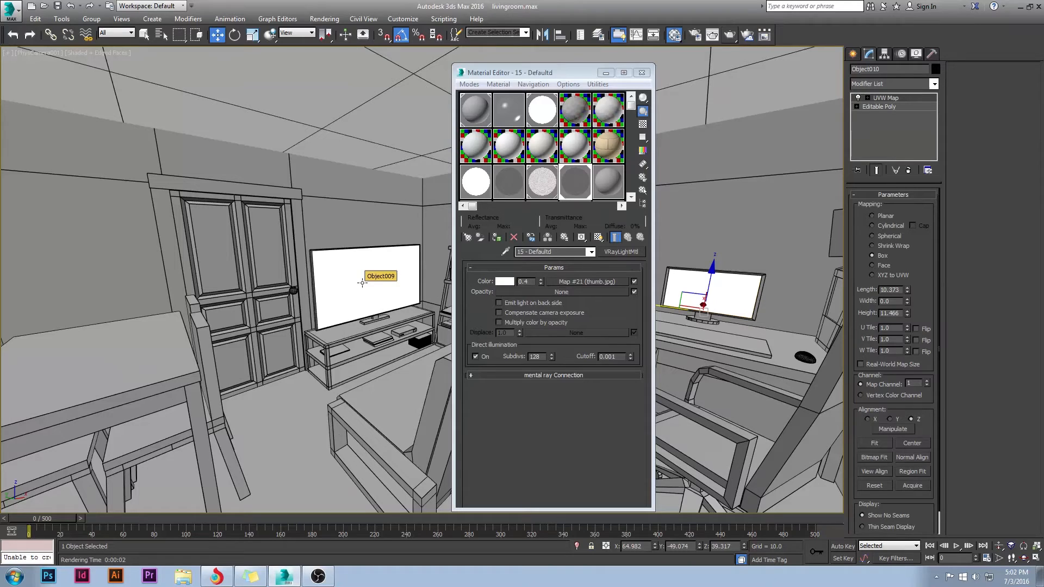
# - Close the Material Editor to show the shaded living room viewport
pyautogui.click(642, 73)
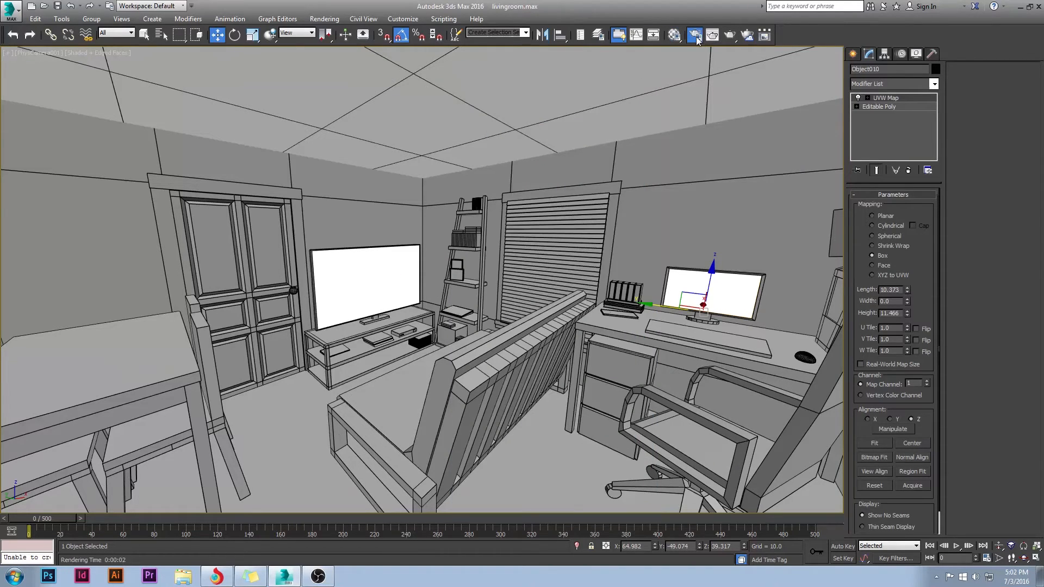
# - Open V-Ray Render Setup and keep Bucket as the image sampler type
pyautogui.click(694, 35)
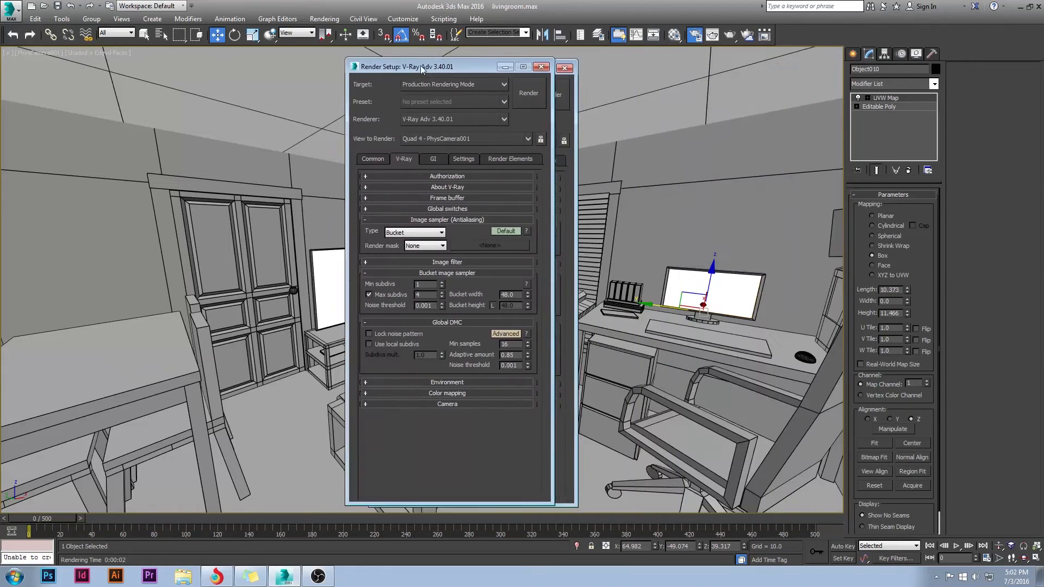
pyautogui.moveTo(419, 66); pyautogui.dragTo(364, 64)
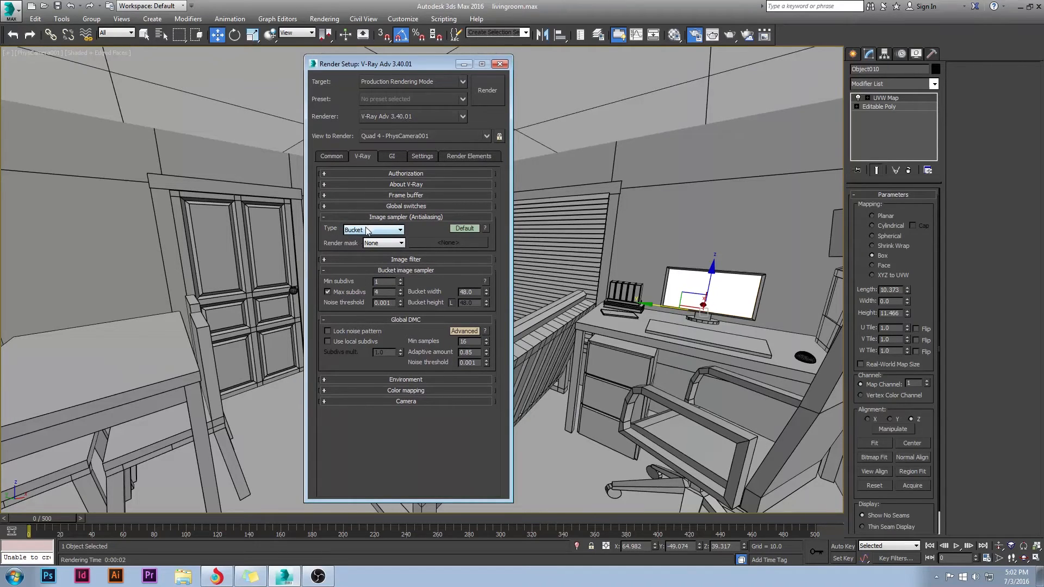
pyautogui.click(402, 229)
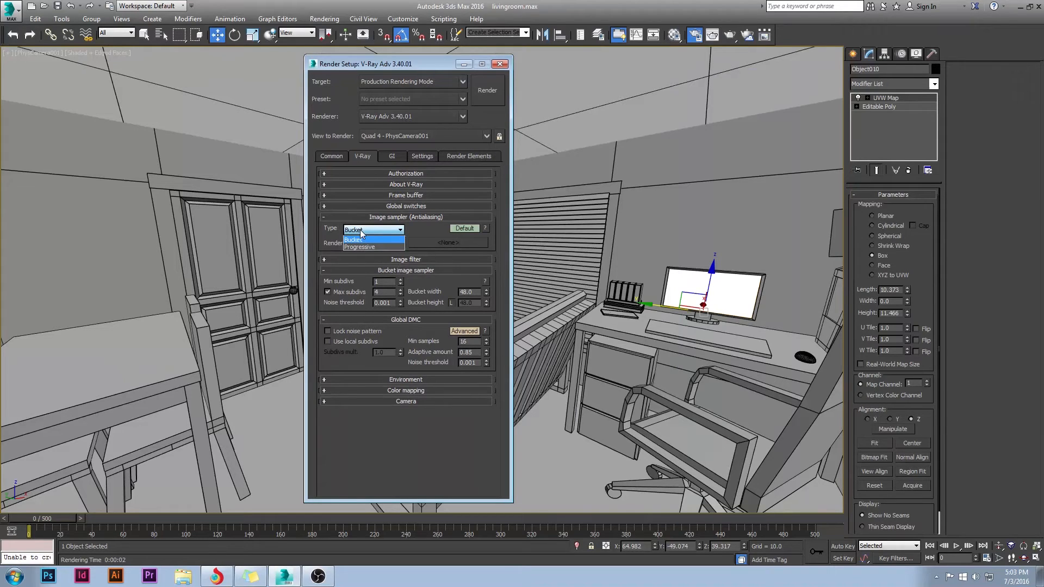
pyautogui.click(368, 239)
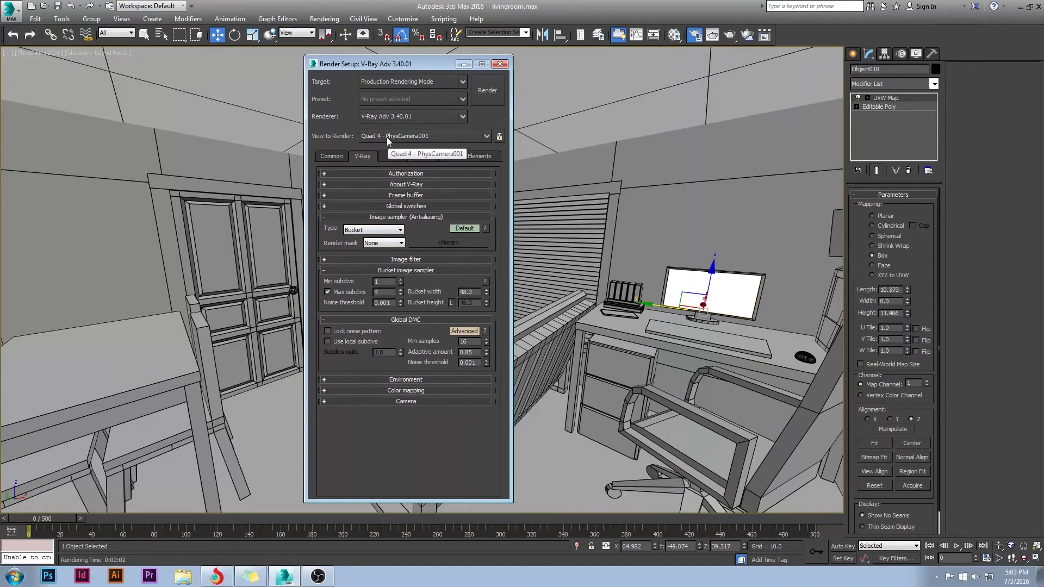
pyautogui.moveTo(436, 228)
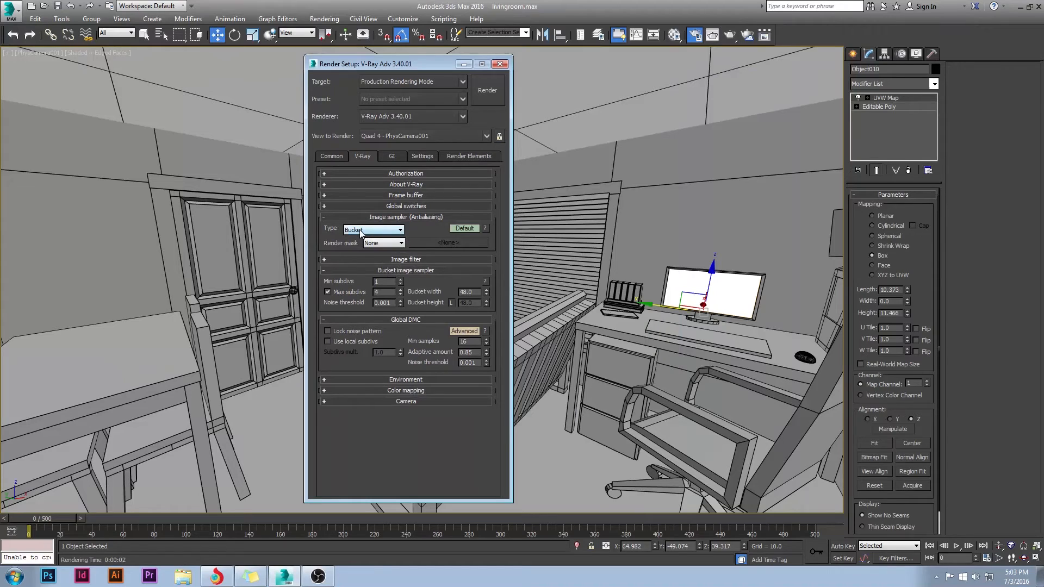
pyautogui.click(397, 229)
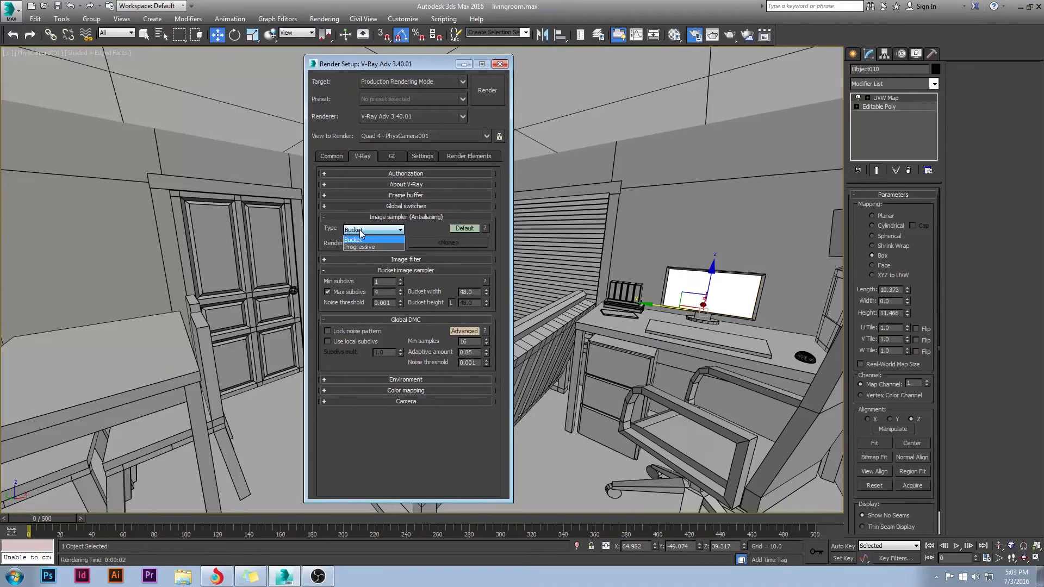
pyautogui.click(363, 240)
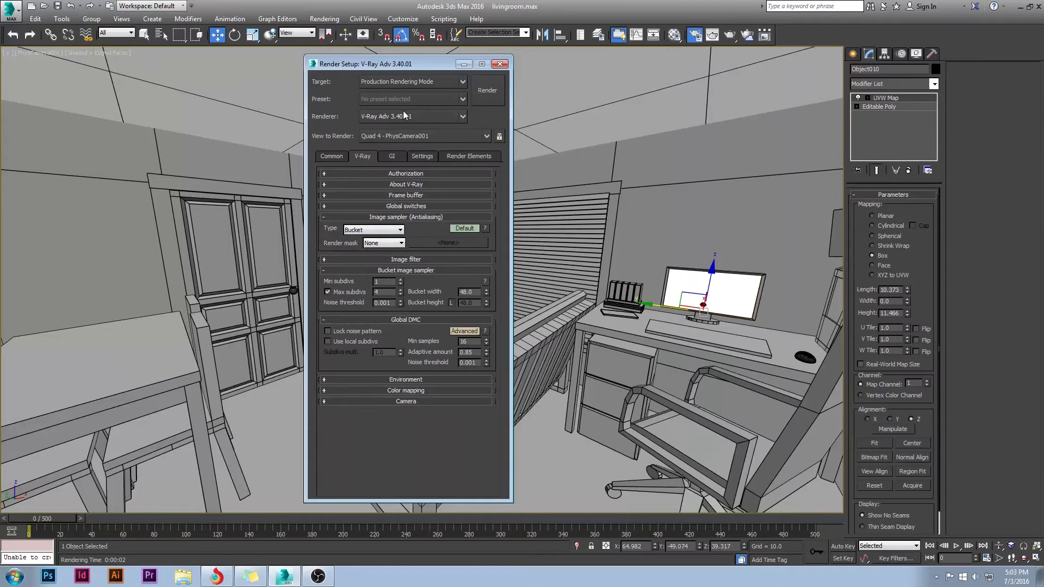
# - Start a V-Ray render and stop it while the image is still noisy
pyautogui.click(488, 90)
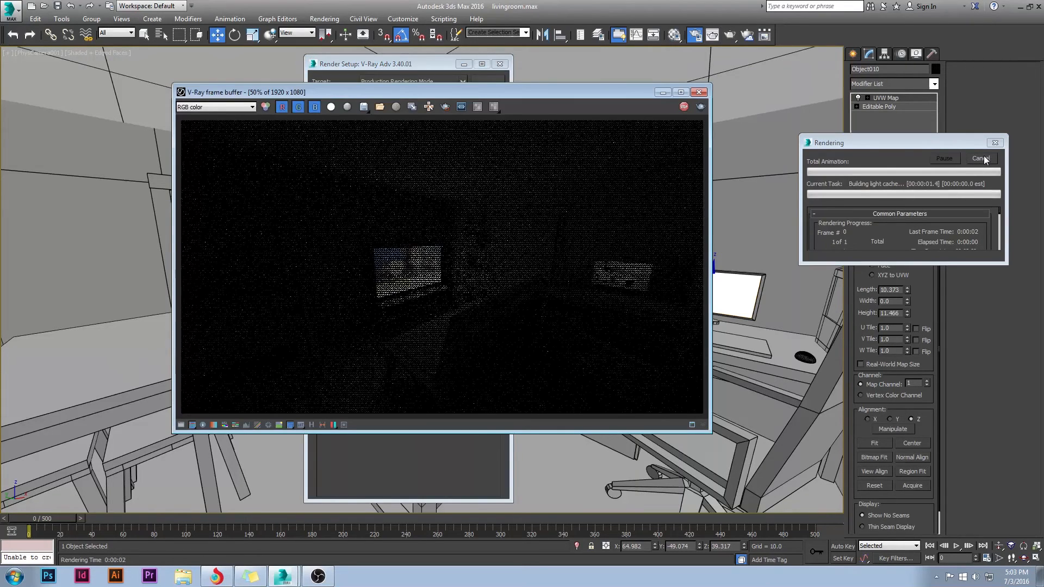
pyautogui.click(982, 158)
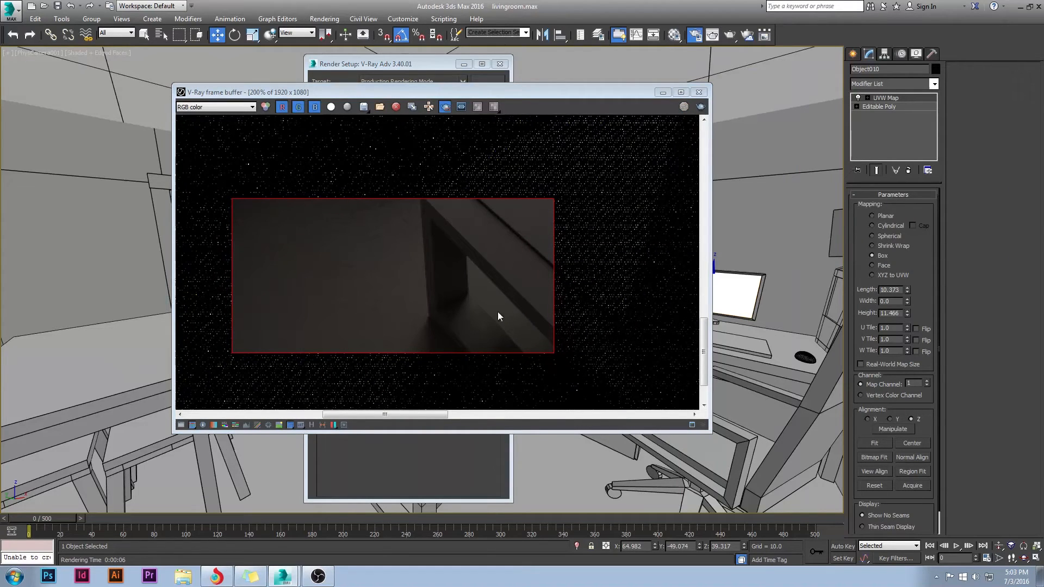
pyautogui.moveTo(638, 132)
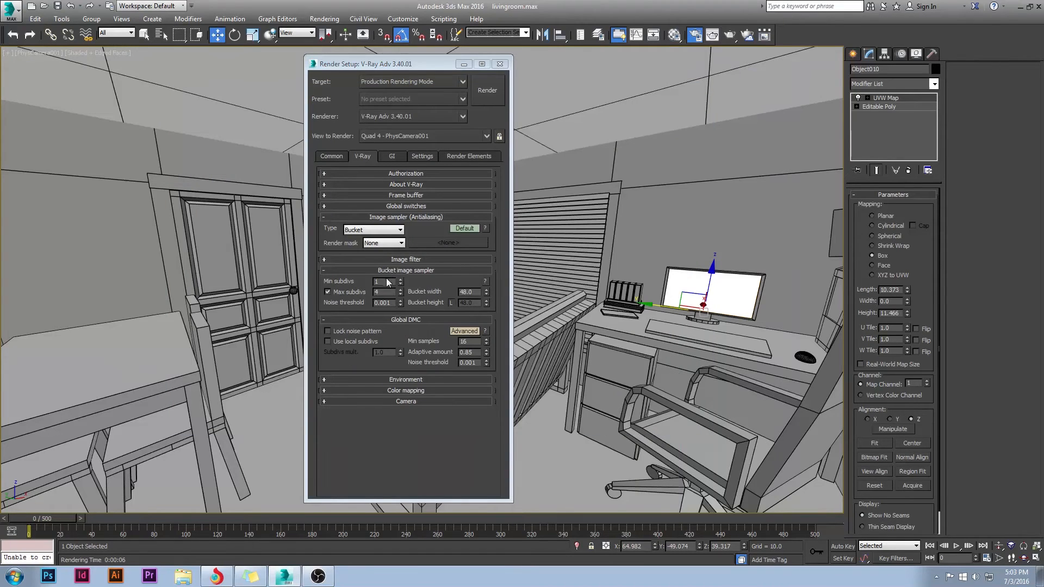
# - Set Bucket sampler Min subdivs to 2 and Max subdivs to 16, then check a test render
pyautogui.click(401, 280)
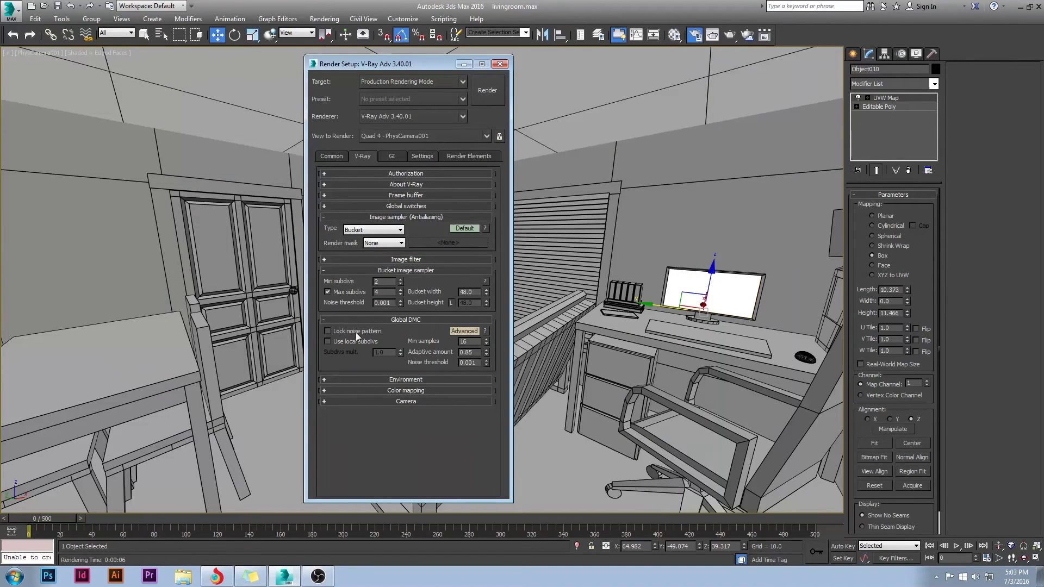
pyautogui.click(400, 290)
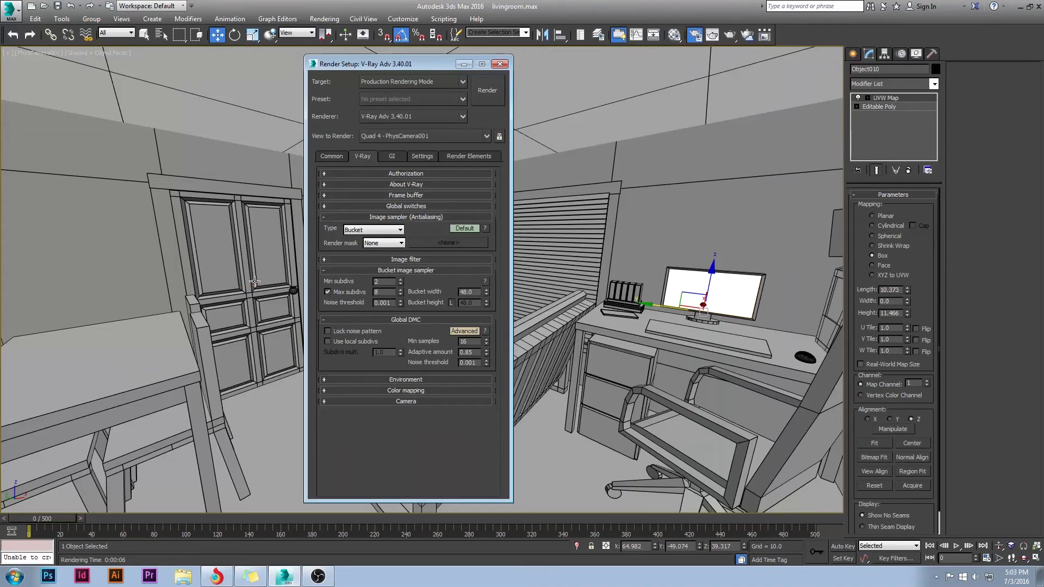
pyautogui.click(488, 89)
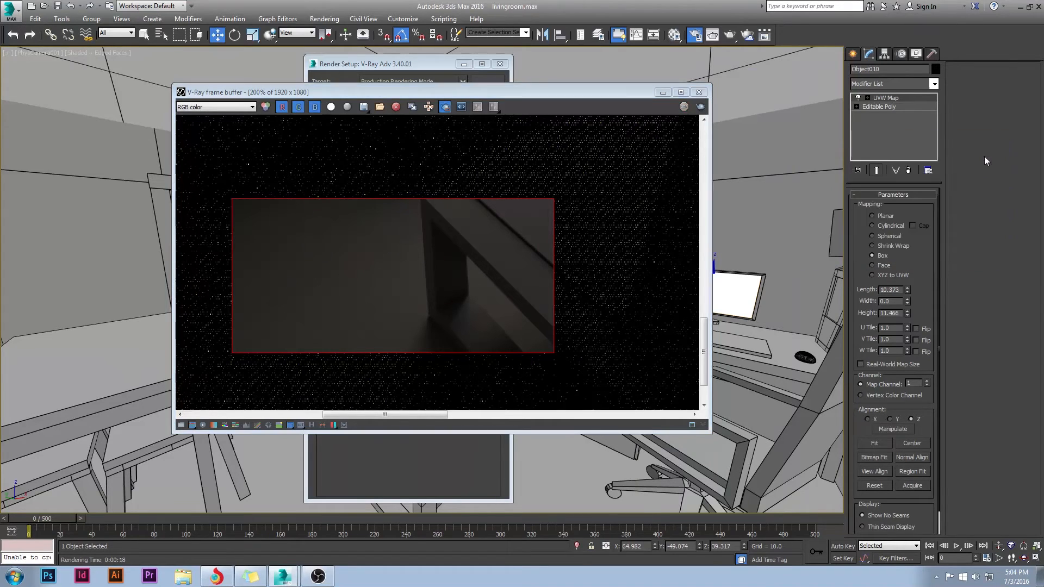
pyautogui.click(699, 91)
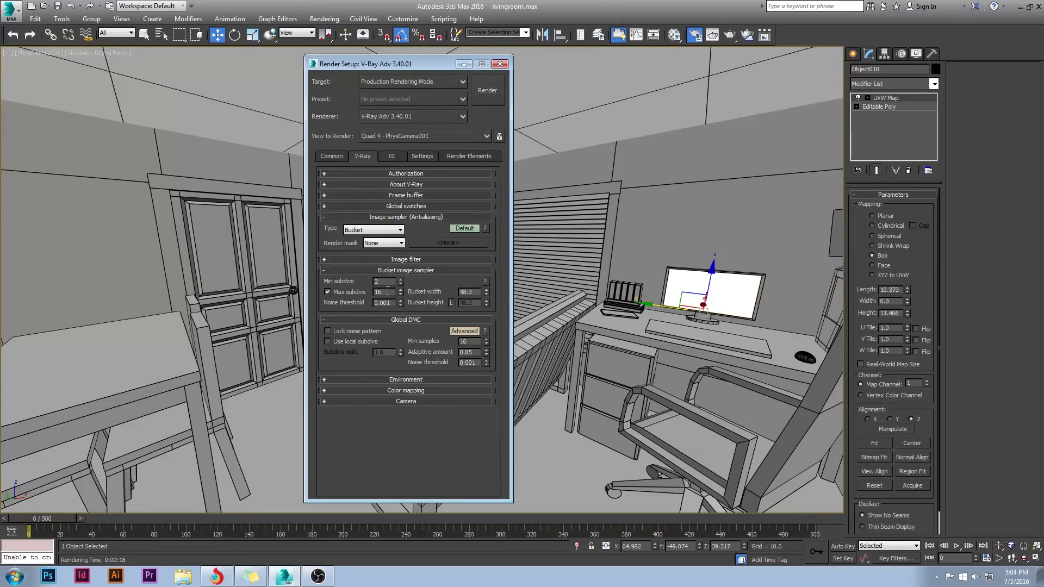
pyautogui.moveTo(471, 260)
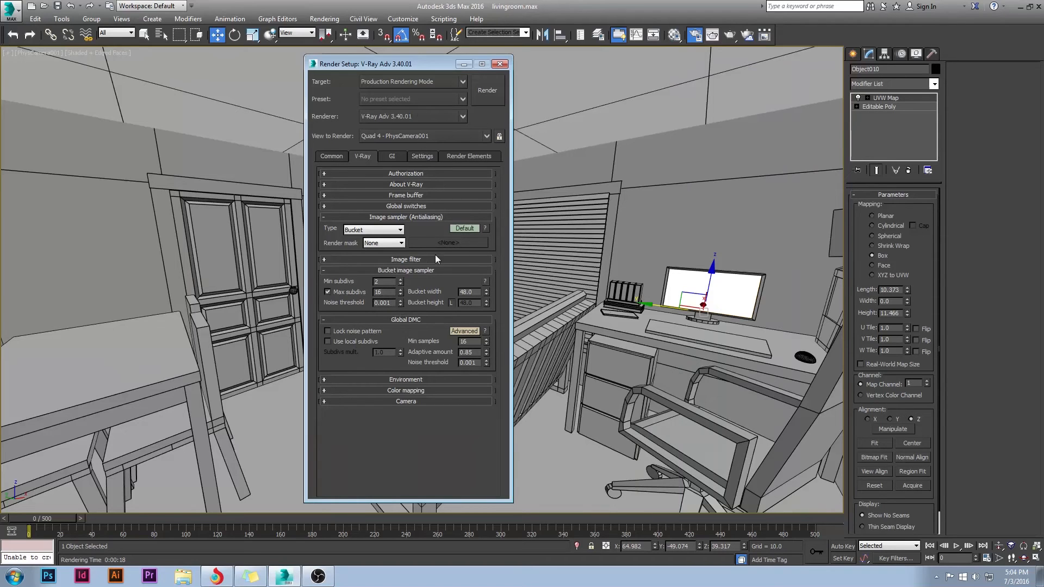
pyautogui.moveTo(363, 313)
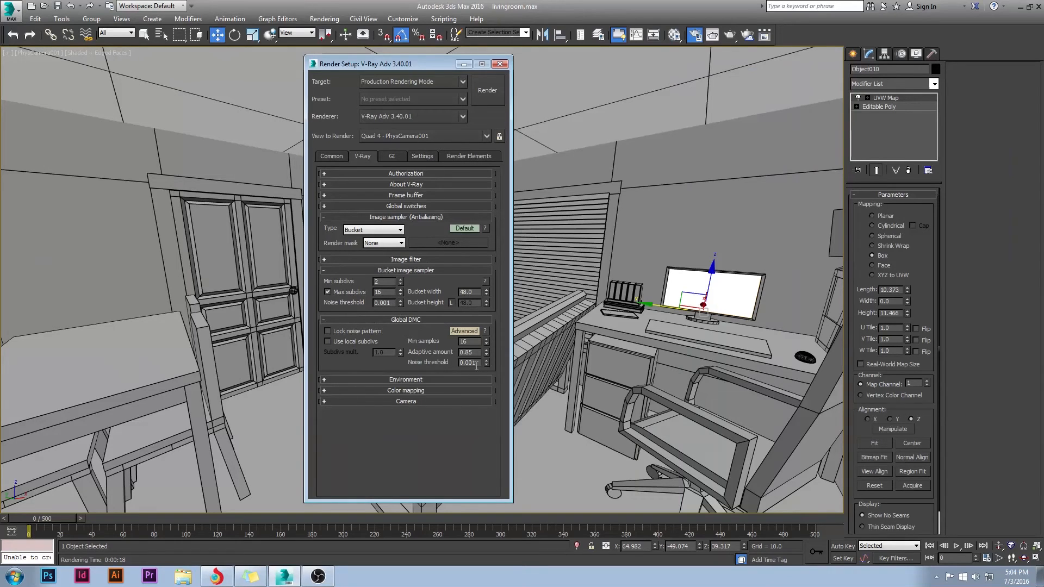
pyautogui.moveTo(460, 420)
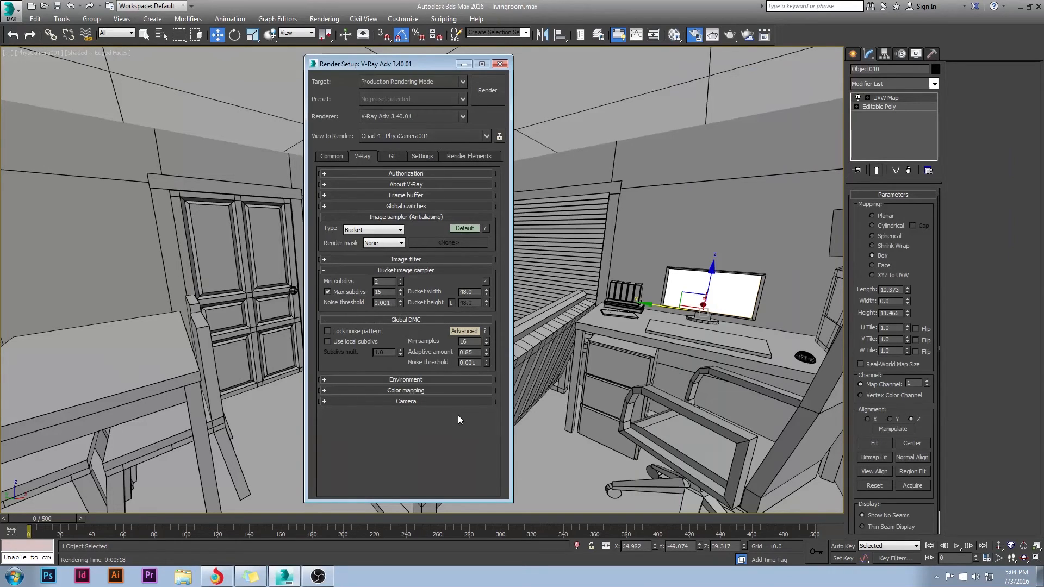
# - Review the GI, Settings and V-Ray tabs, ending on Common output at 1920×1080
pyautogui.click(392, 156)
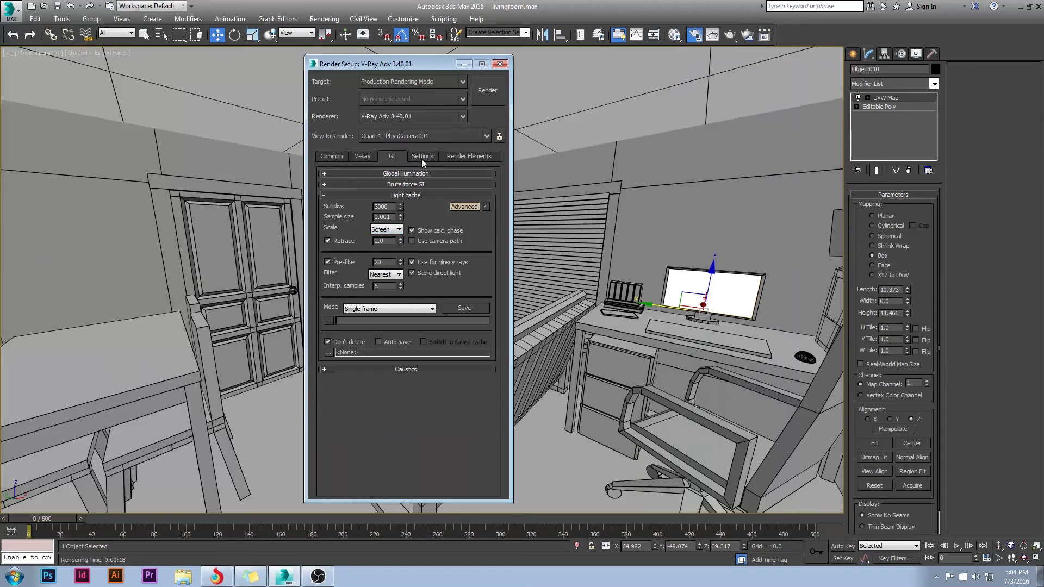
pyautogui.click(422, 157)
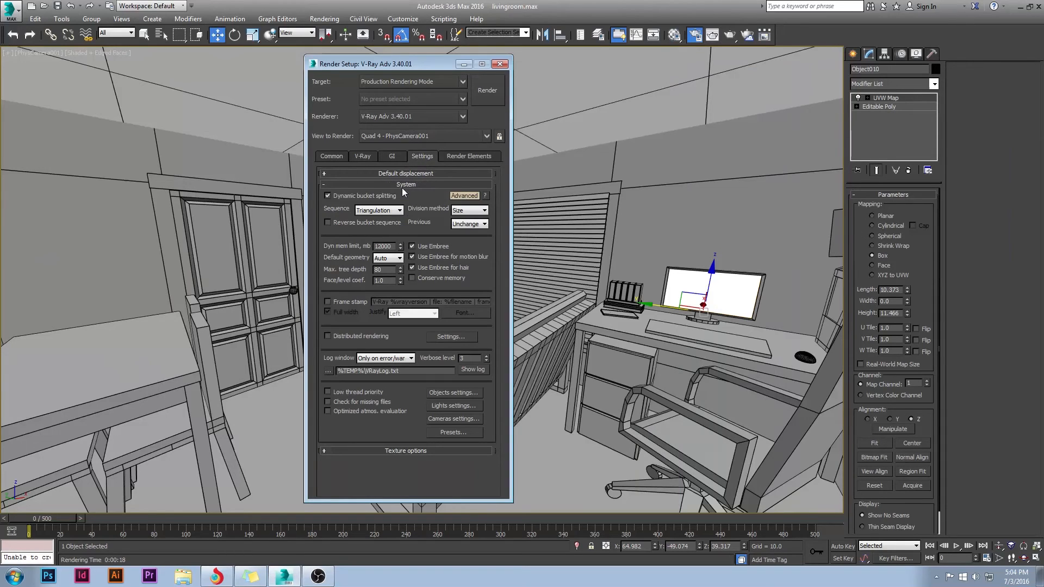
pyautogui.moveTo(425, 254)
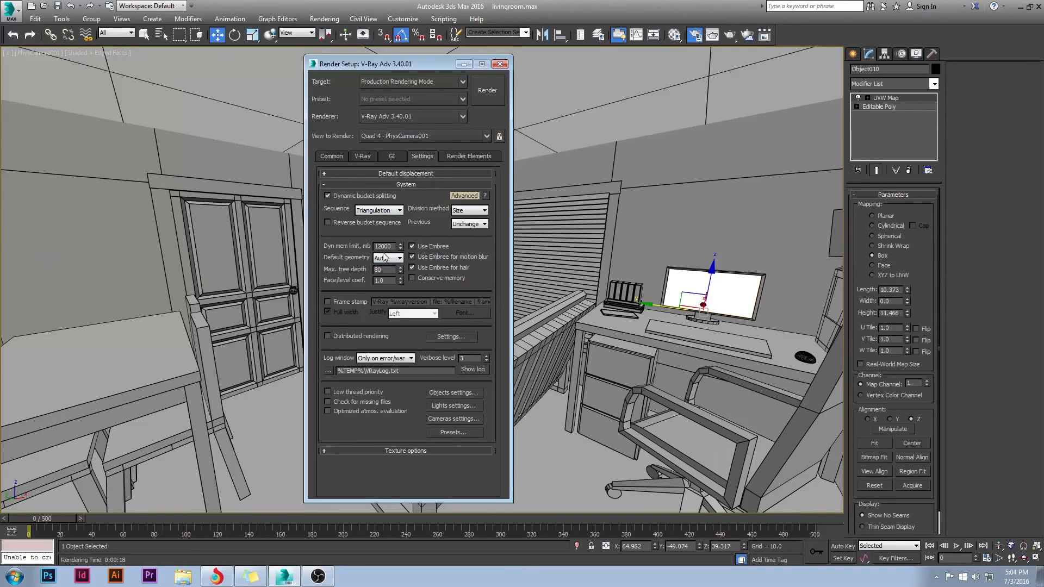
pyautogui.click(392, 156)
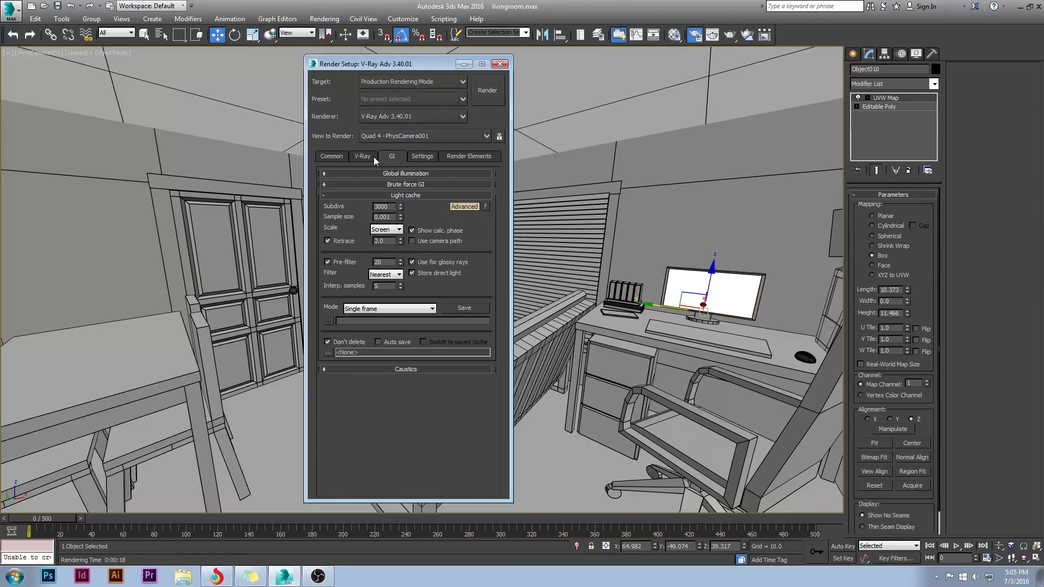
pyautogui.click(363, 156)
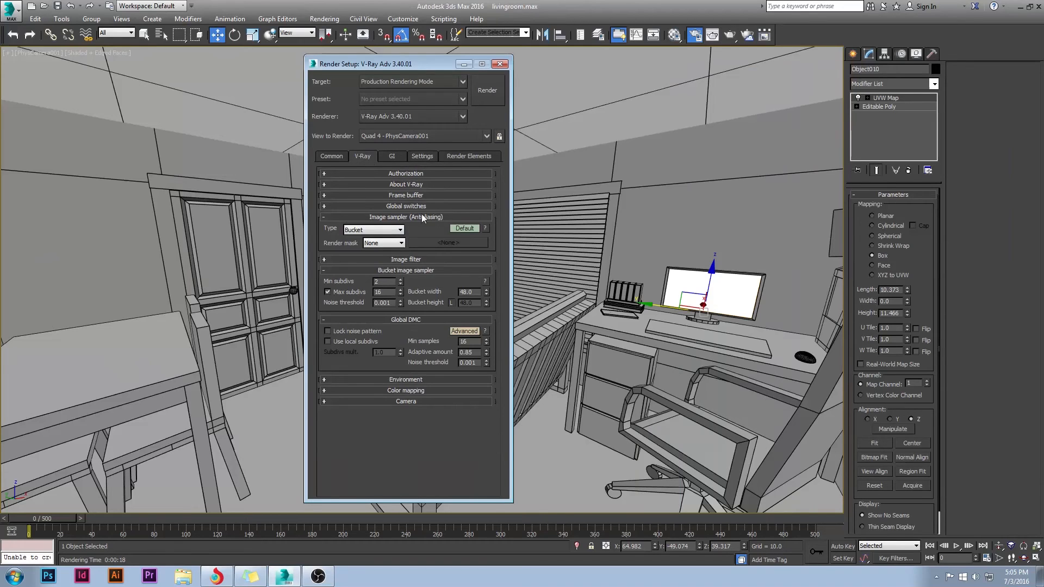
pyautogui.click(331, 156)
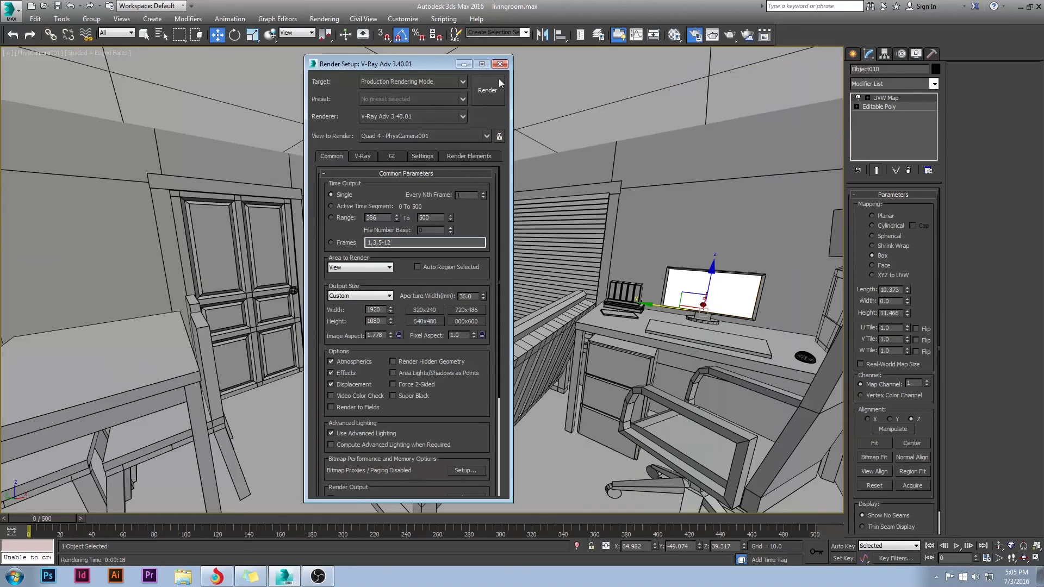
# - Close Render Setup and select the TV screen object in the living room viewport
pyautogui.click(500, 64)
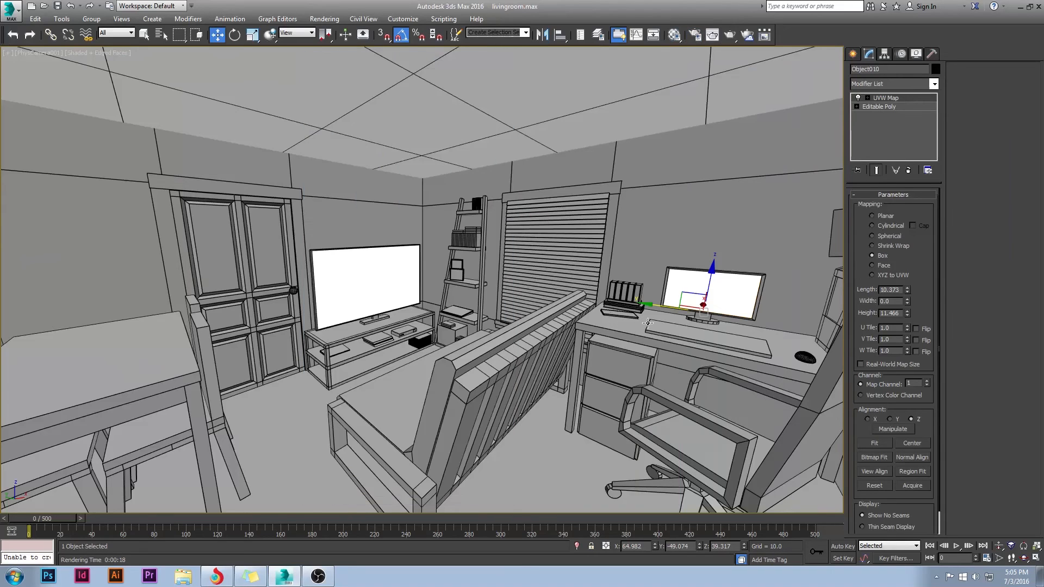
pyautogui.moveTo(648, 322)
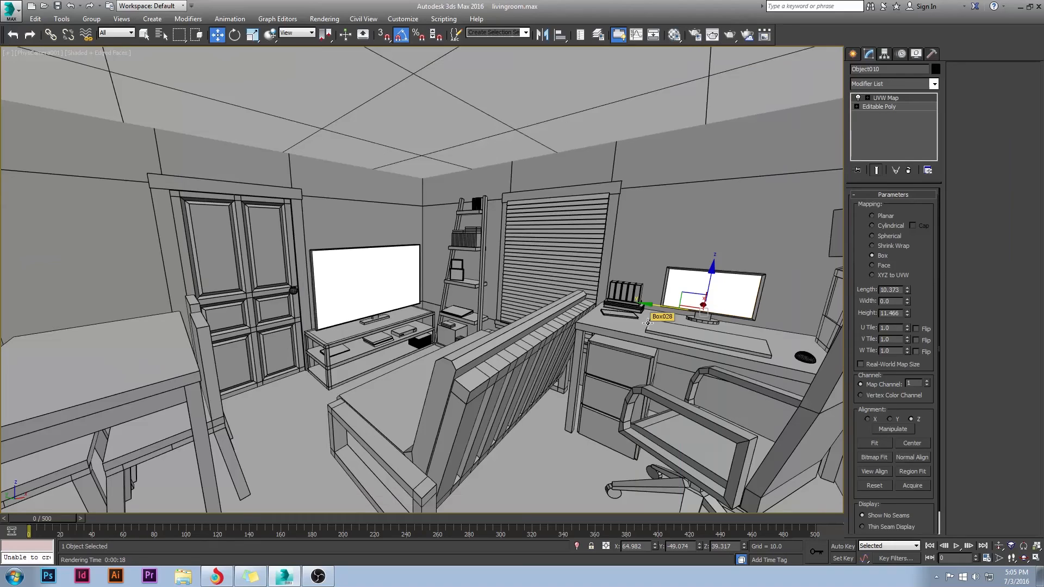
pyautogui.click(367, 289)
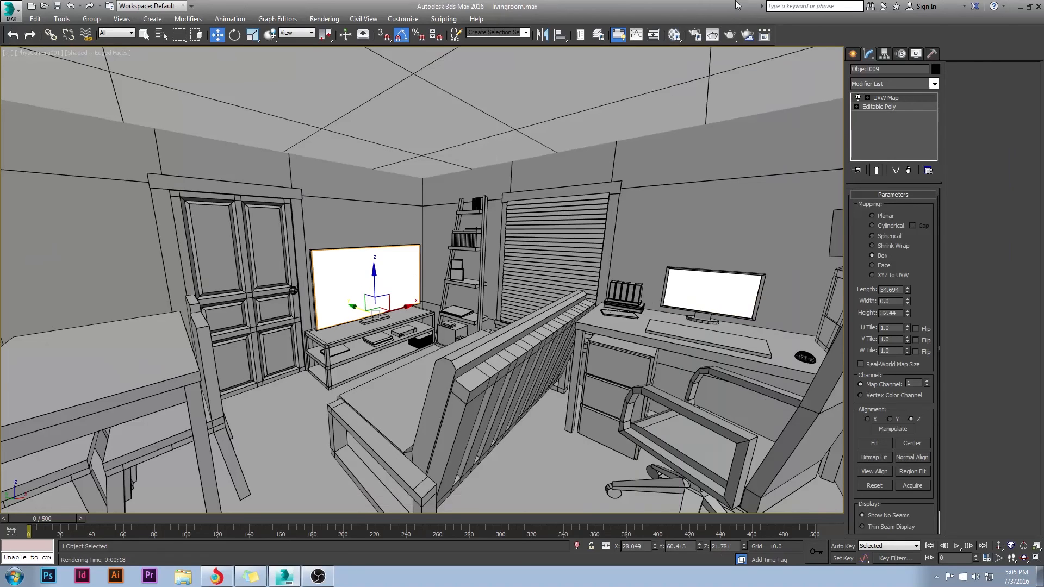
pyautogui.moveTo(675, 296)
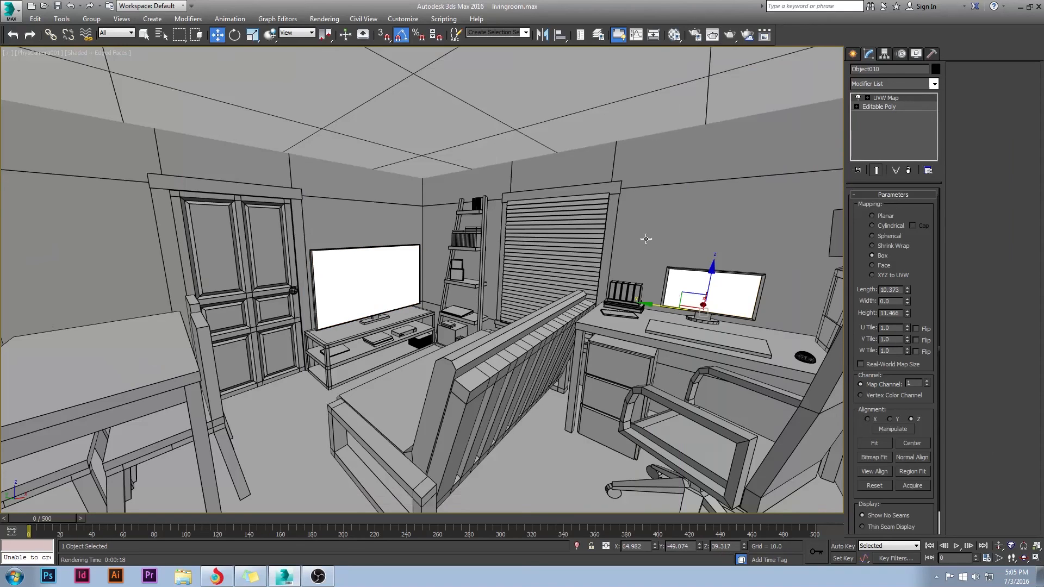
pyautogui.moveTo(644, 238)
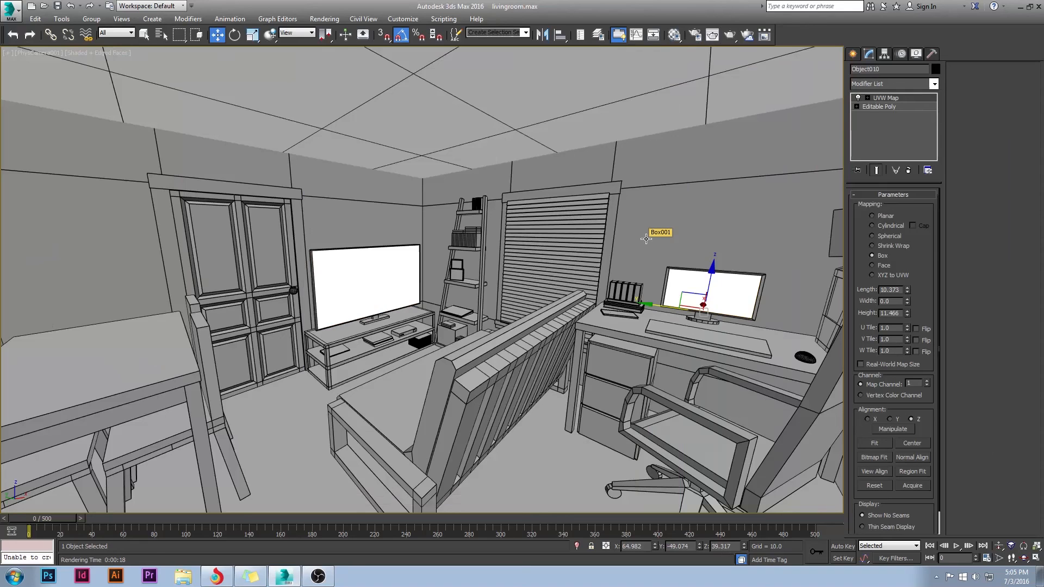
pyautogui.moveTo(616, 183)
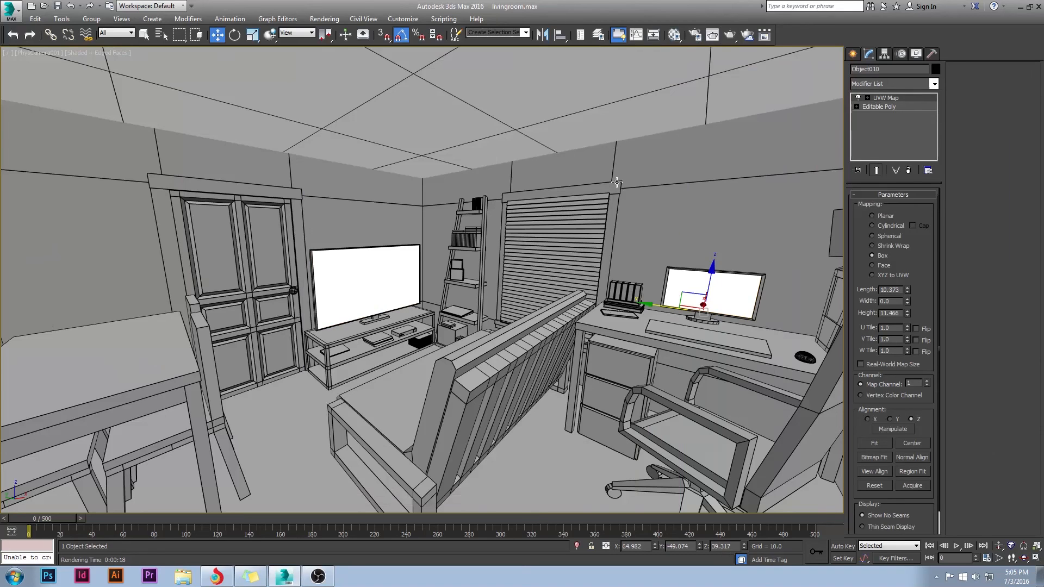
pyautogui.moveTo(616, 185)
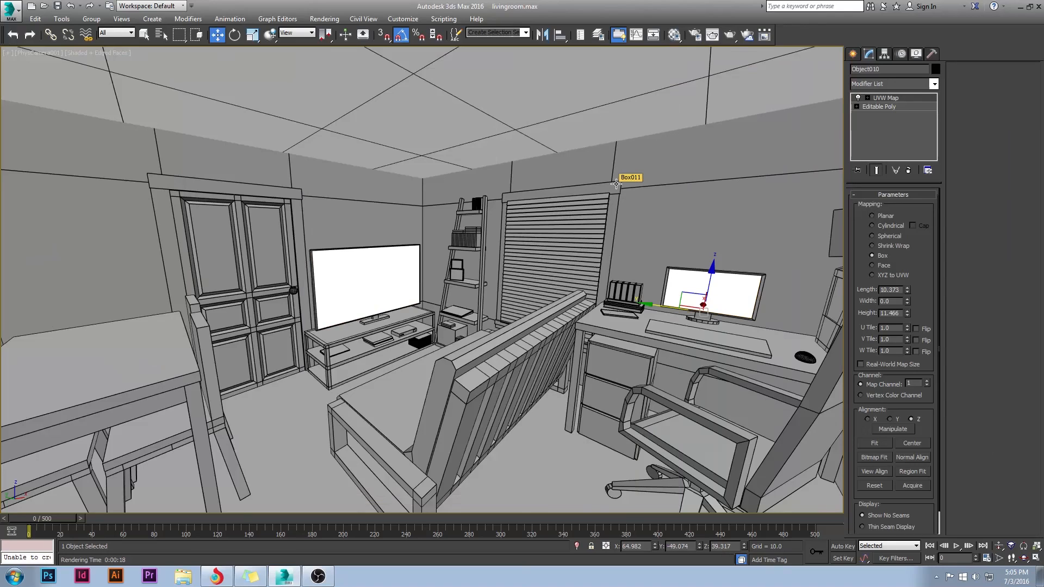